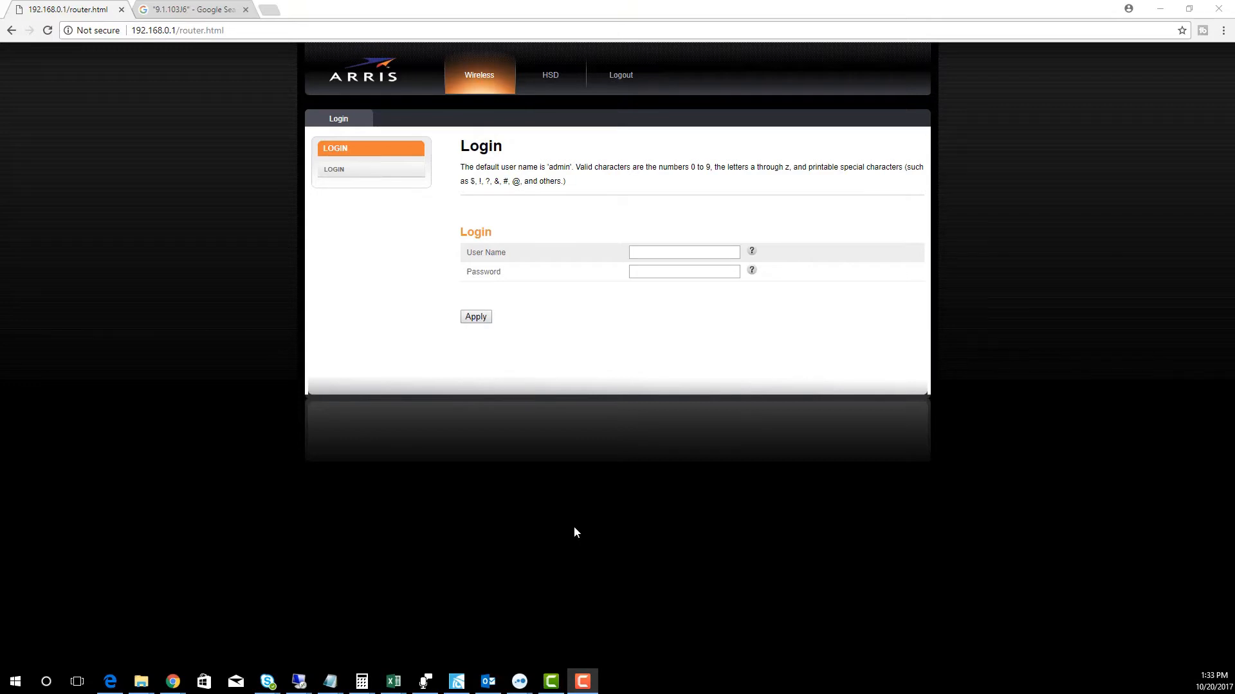
Enter the user name 'admin' and its password, then submit the login
{"action": "left_click", "coordinate": [683, 252]}
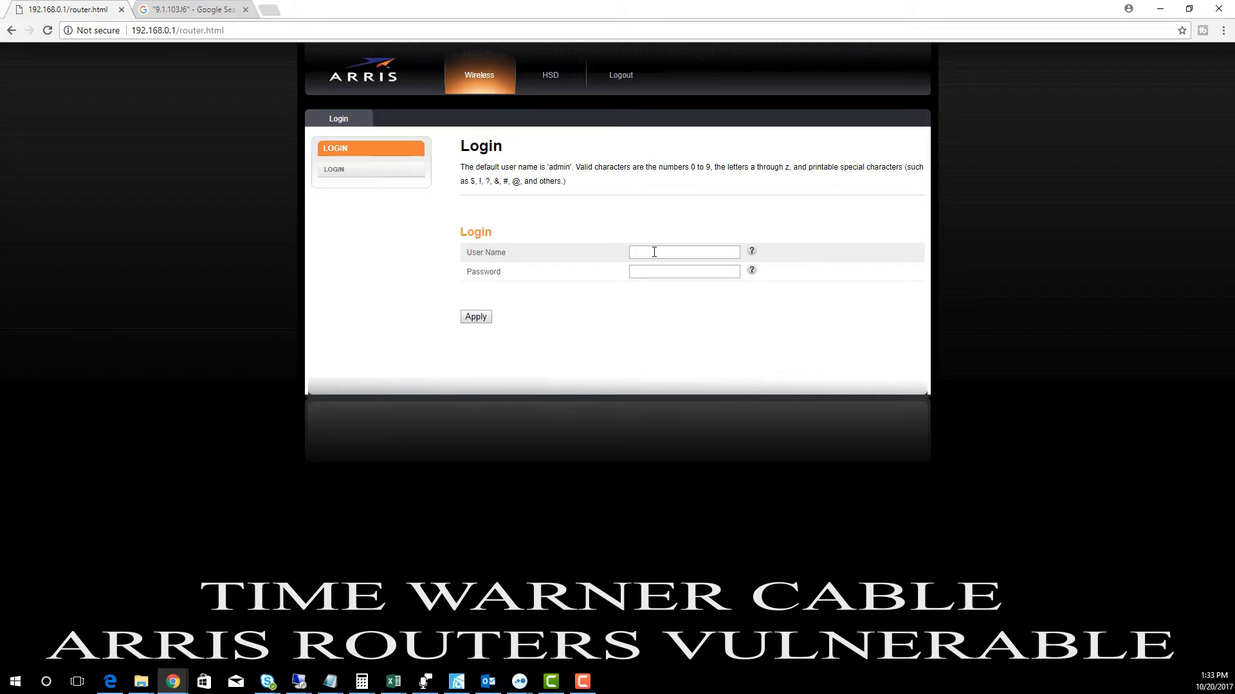
{"action": "left_click", "coordinate": [684, 252]}
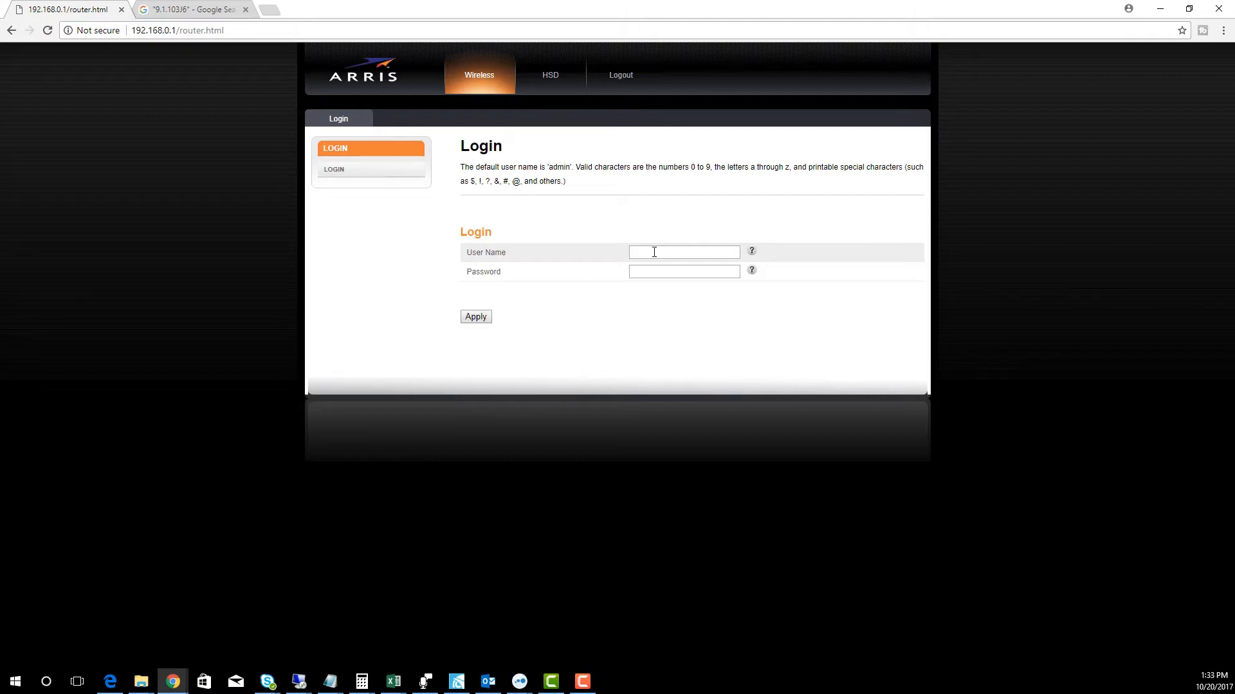
{"action": "type", "text": "admin"}
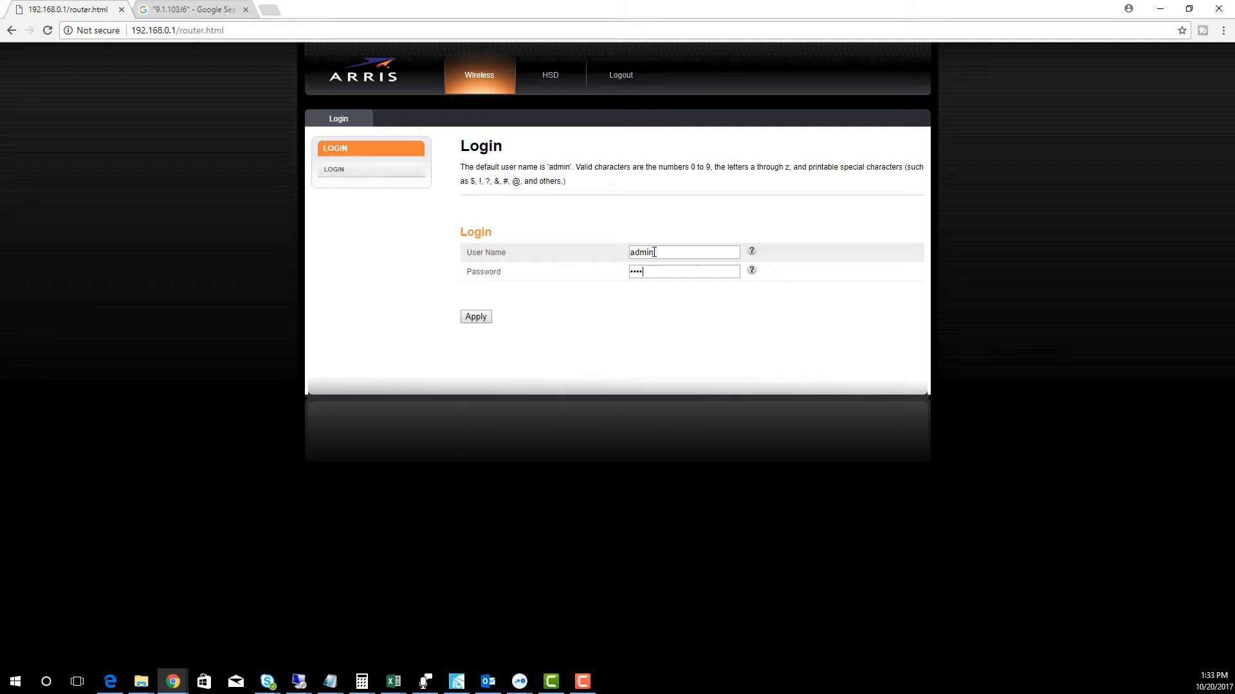
{"action": "left_click", "coordinate": [475, 316]}
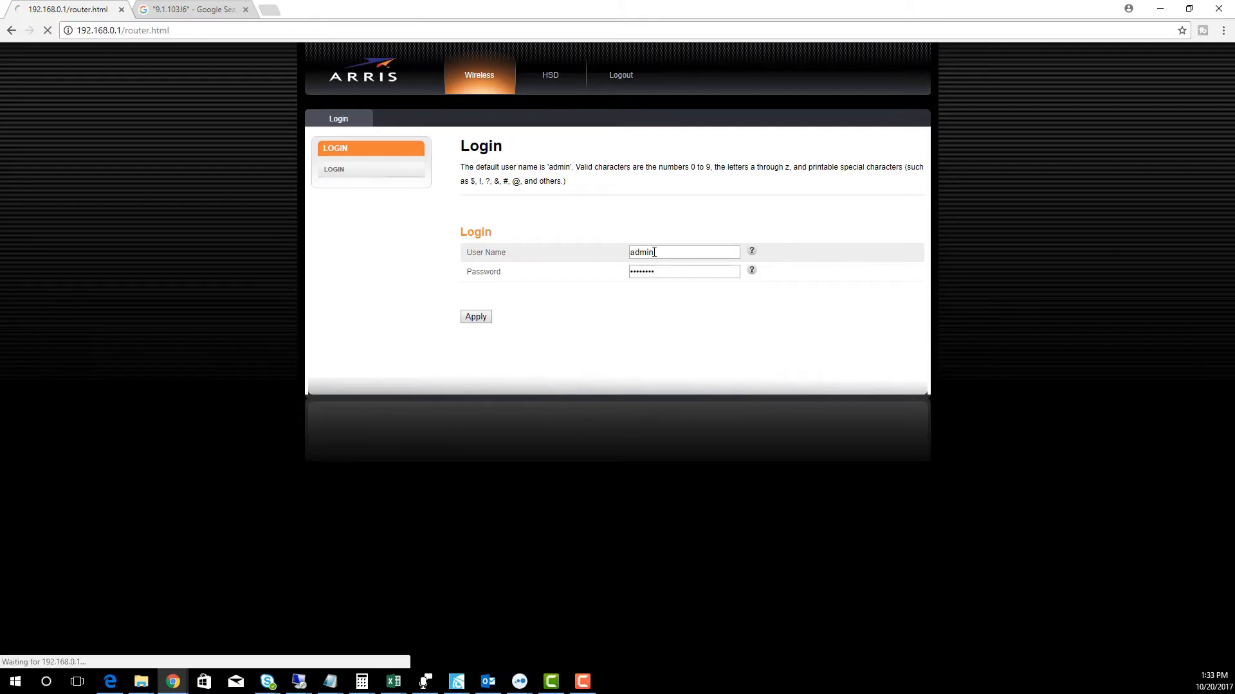
Complete the login and go to the Wireless 2.4 GHz basic setup page
{"action": "left_click", "coordinate": [475, 315]}
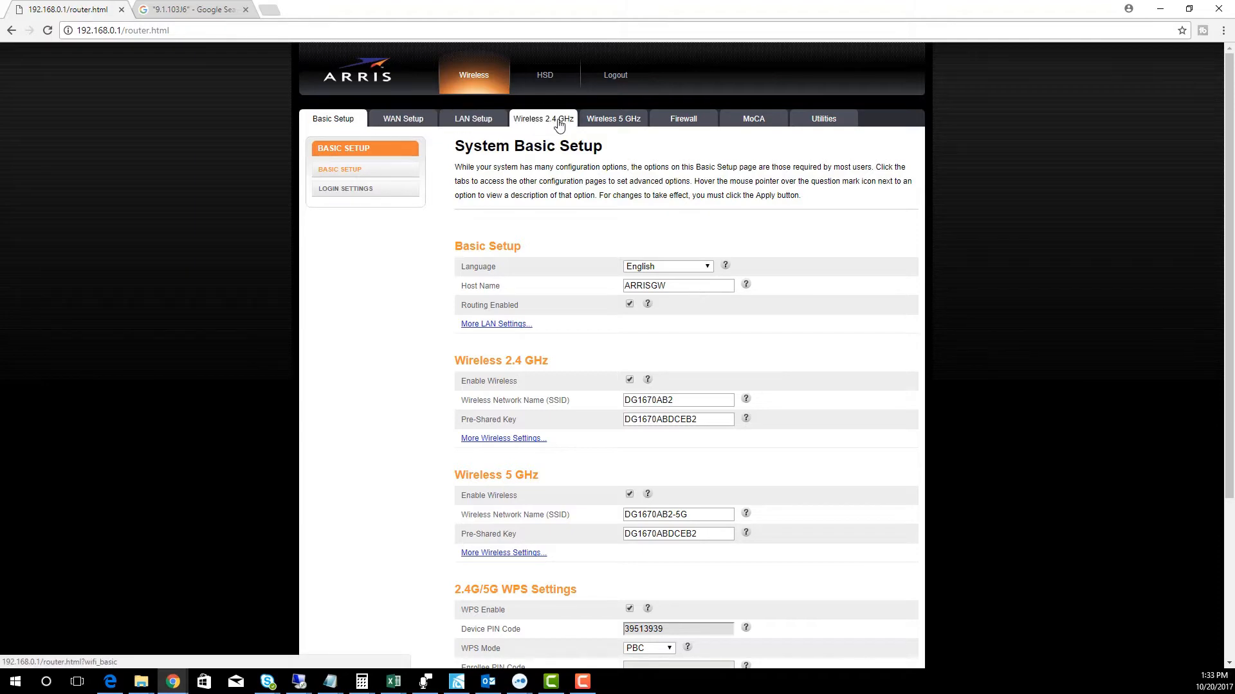
{"action": "left_click", "coordinate": [542, 119]}
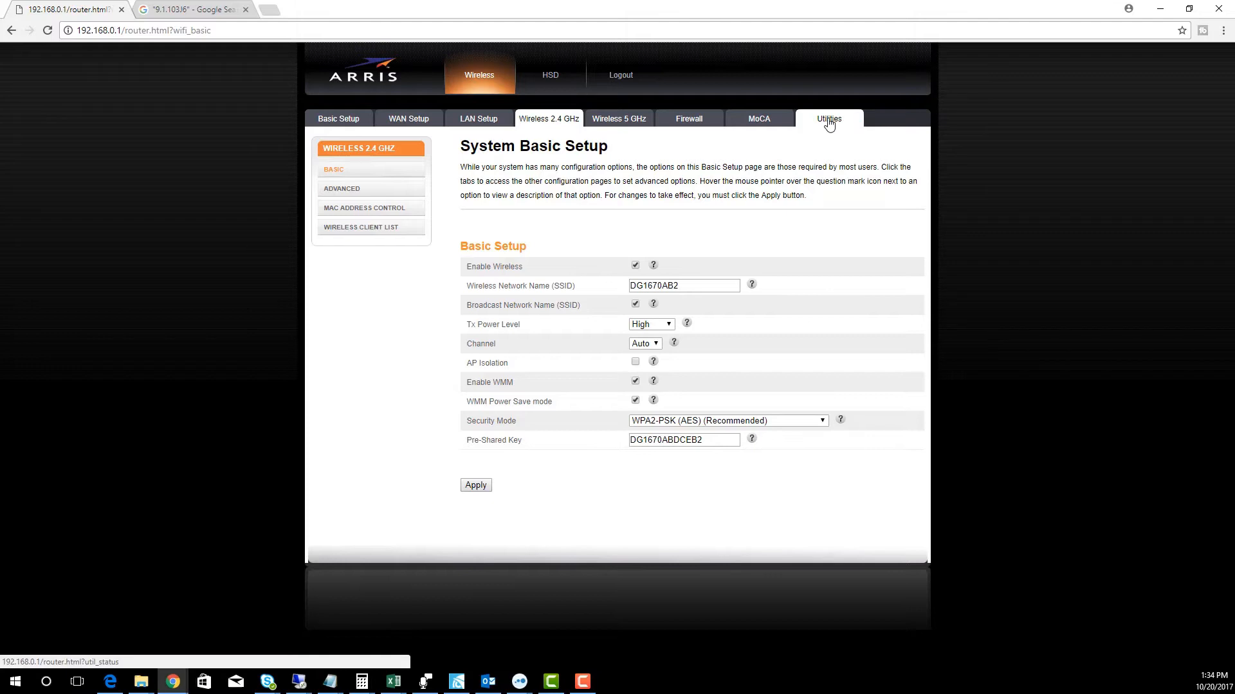
Select and copy firmware version 9.1.103J6 from the Utilities system information page
{"action": "left_click", "coordinate": [828, 119]}
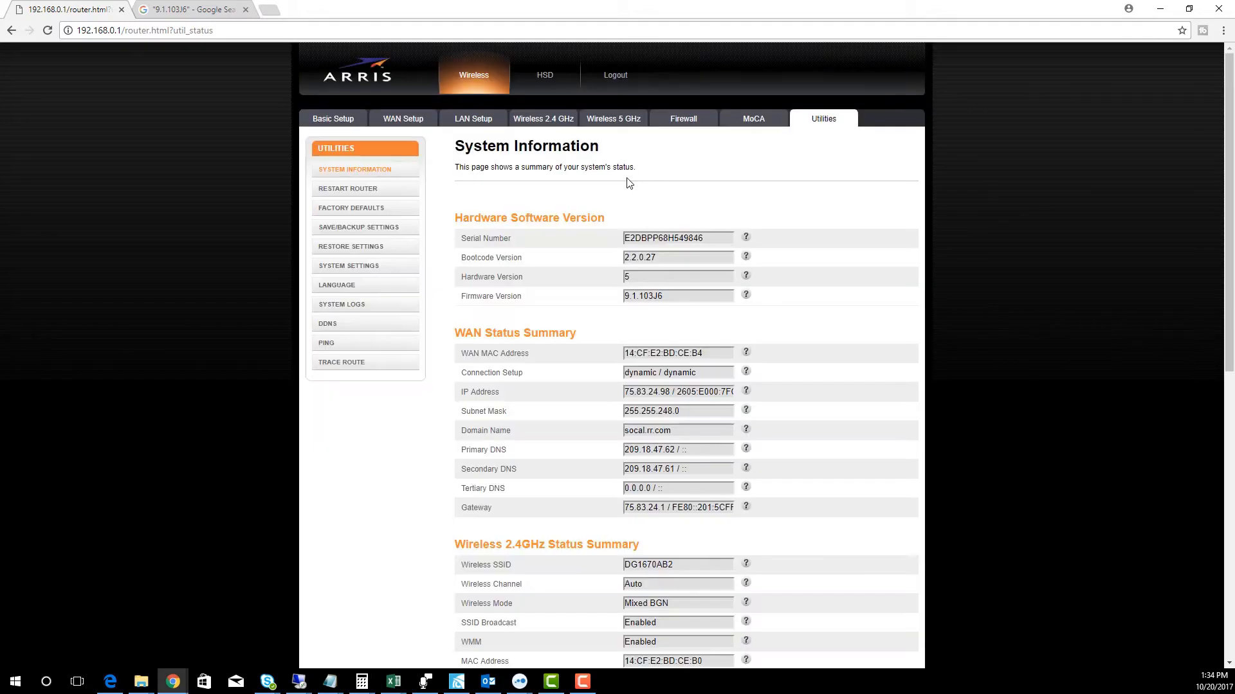
{"action": "mouse_move", "coordinate": [655, 301]}
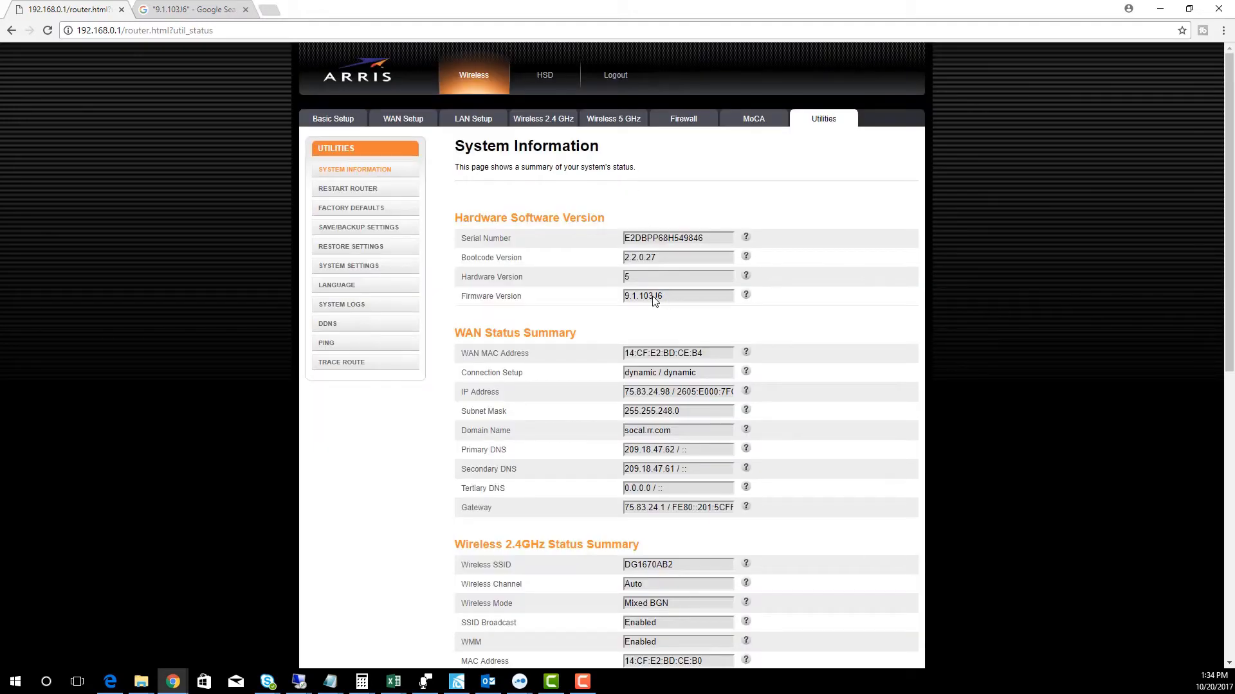
{"action": "double_click", "coordinate": [642, 296]}
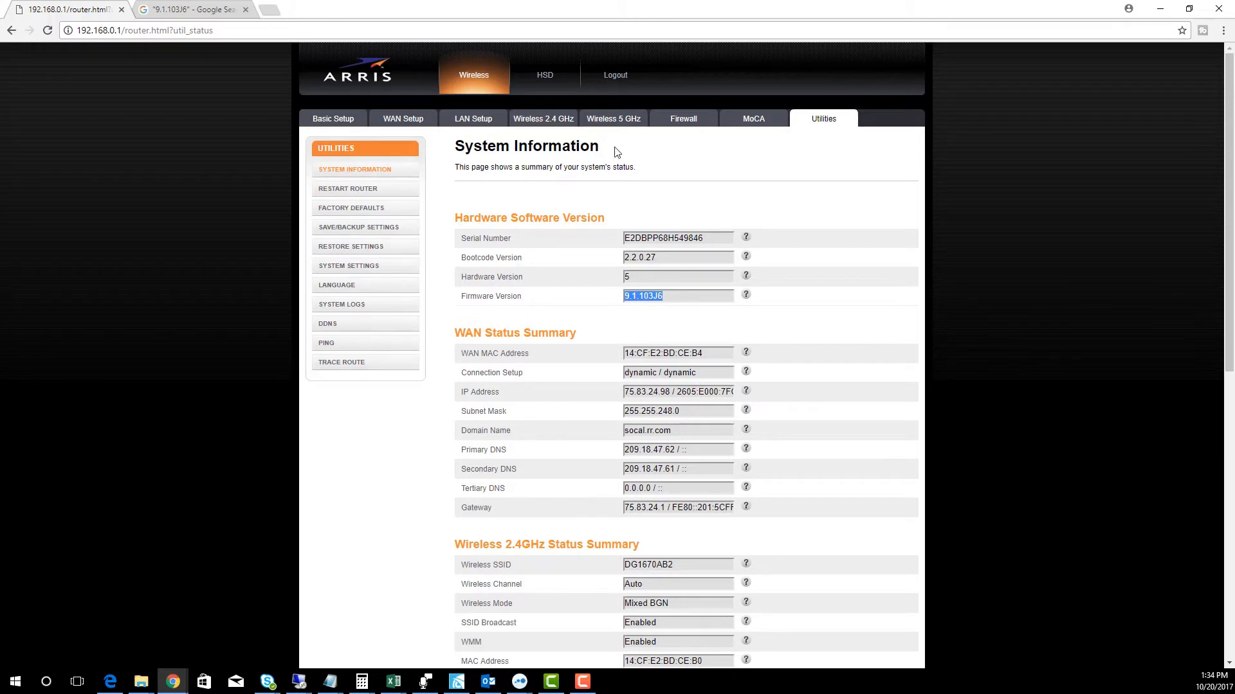
{"action": "mouse_move", "coordinate": [751, 191]}
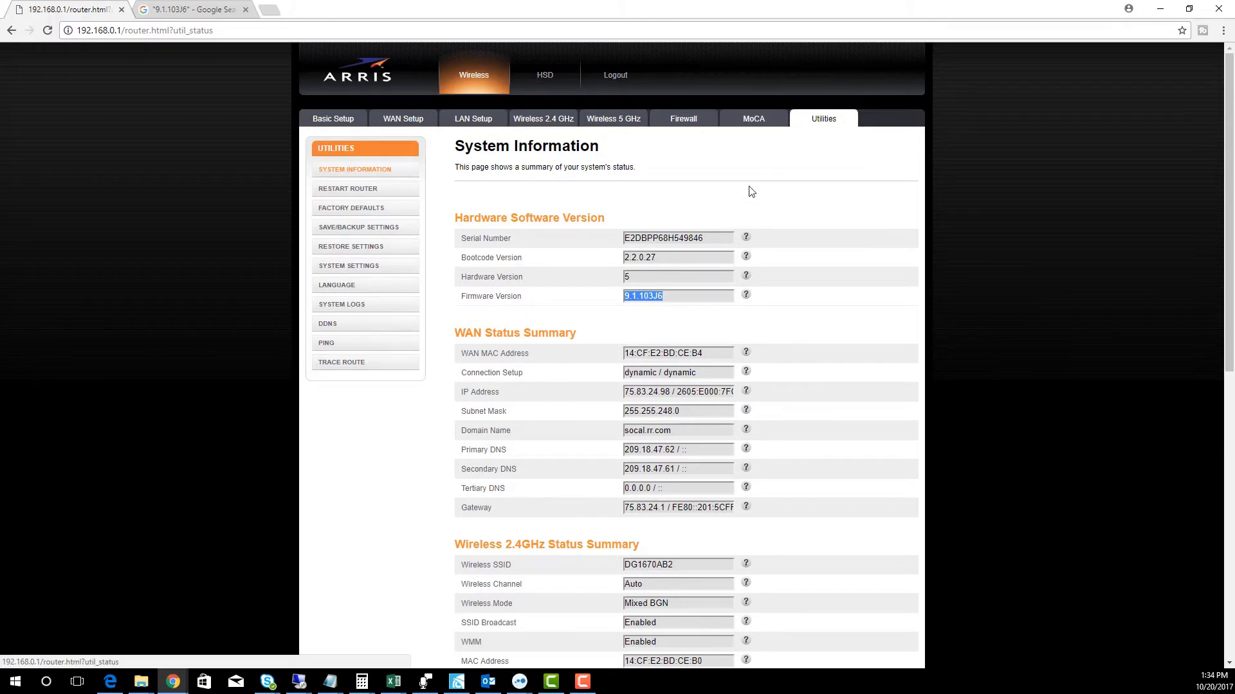
{"action": "right_click", "coordinate": [642, 295]}
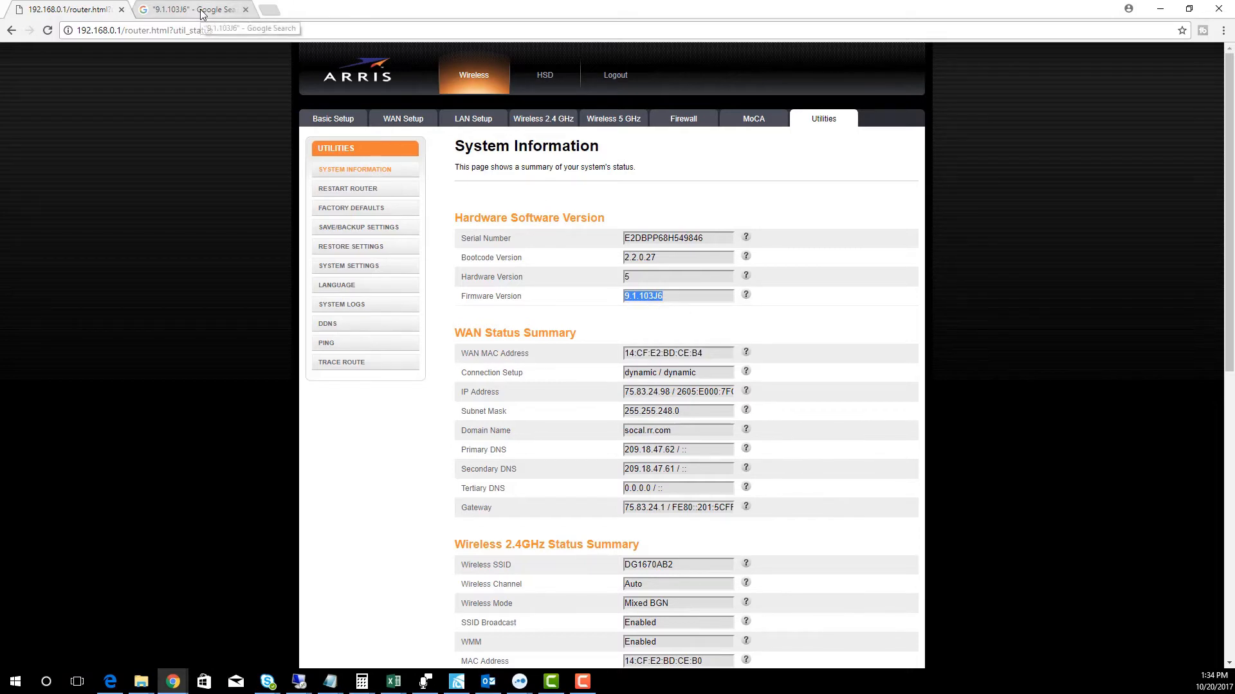
Switch to the Google results for '9.1.103J6', showing about 177 results
{"action": "left_click", "coordinate": [189, 9]}
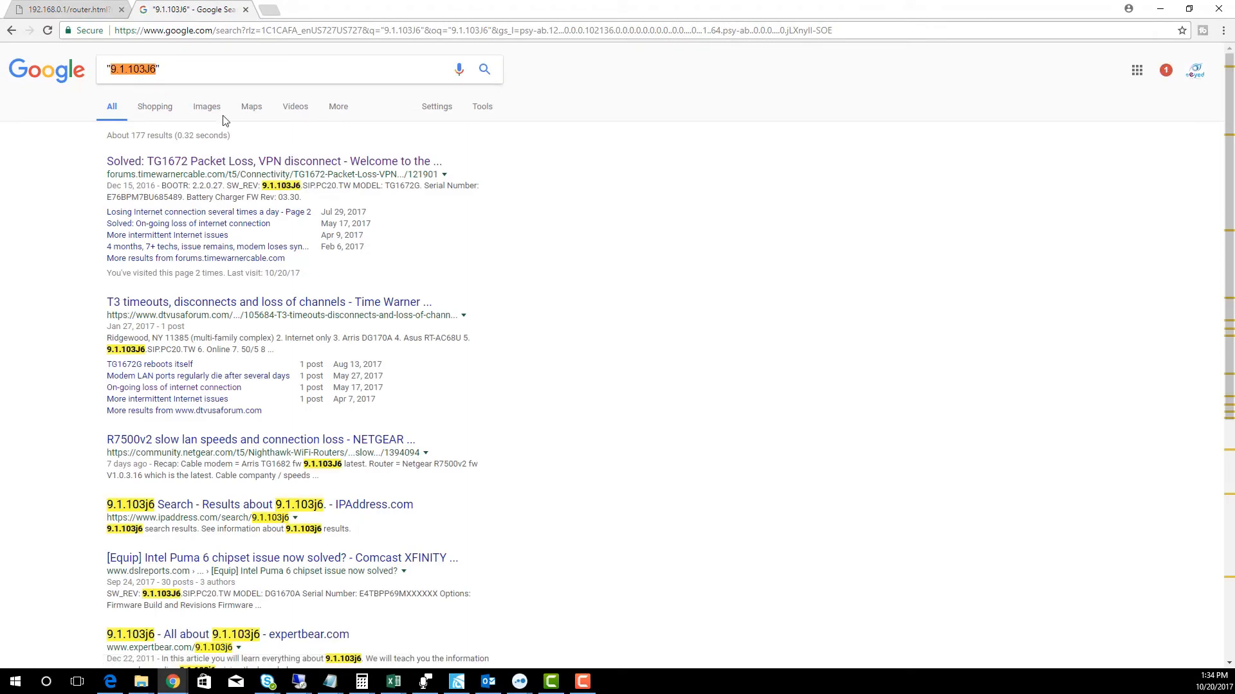
{"action": "mouse_move", "coordinate": [193, 307]}
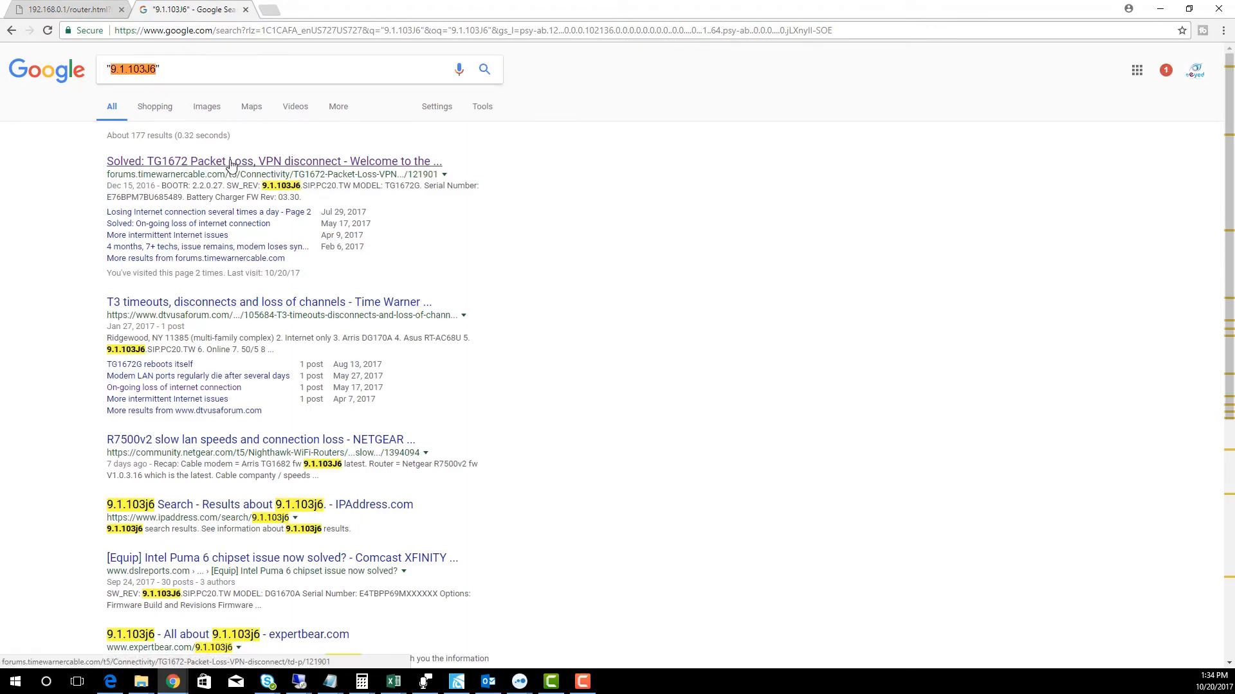
Read the TG1672 packet-loss forum thread down to the post listing SW_REV 9.1.103J6
{"action": "left_click", "coordinate": [274, 161]}
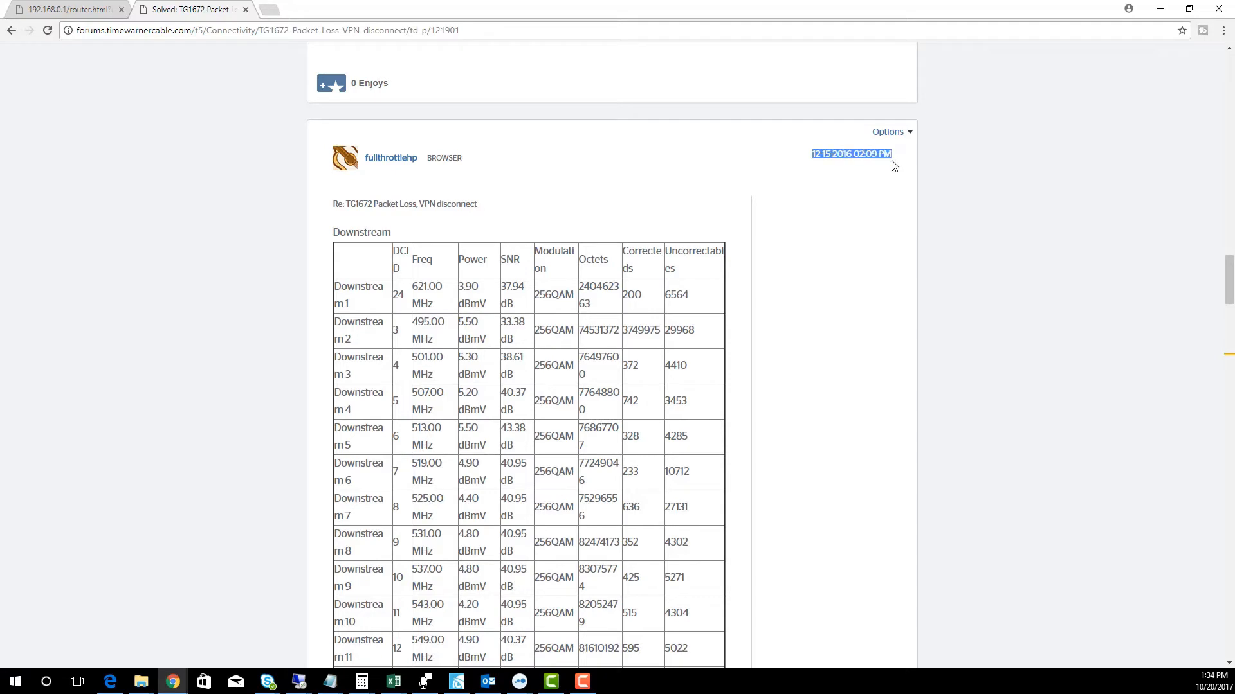
{"action": "scroll", "scroll_direction": "down", "scroll_amount": 3}
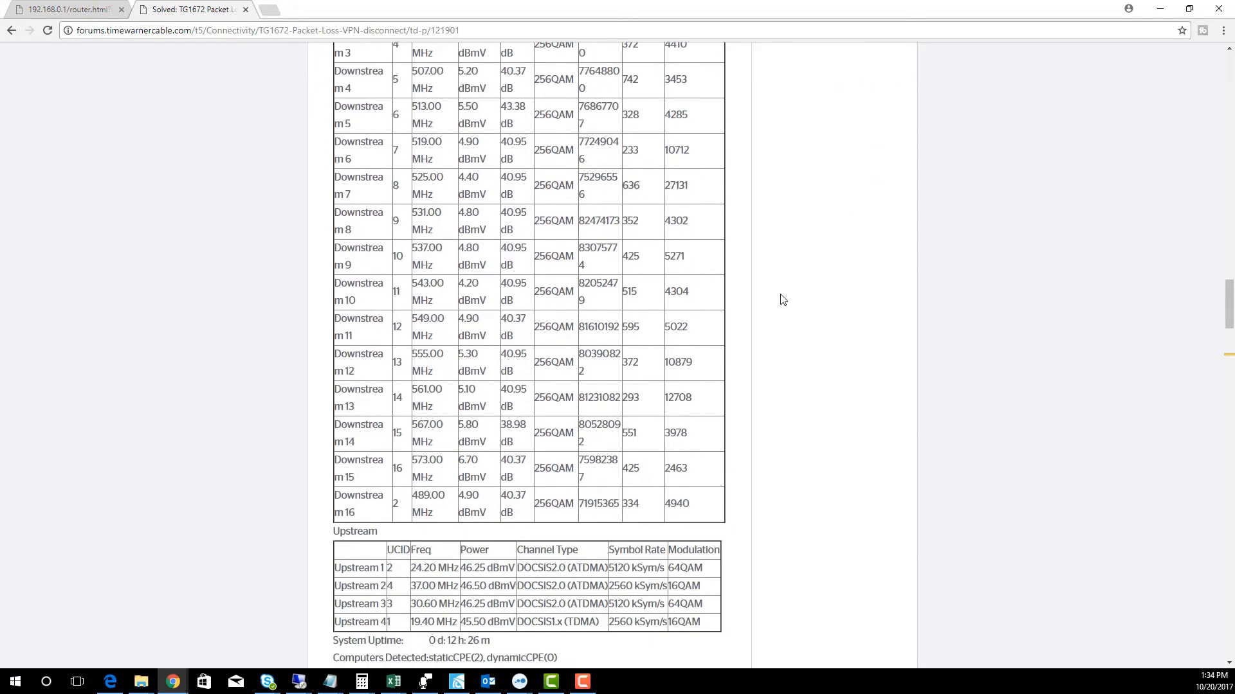
{"action": "scroll", "scroll_direction": "down", "scroll_amount": 3}
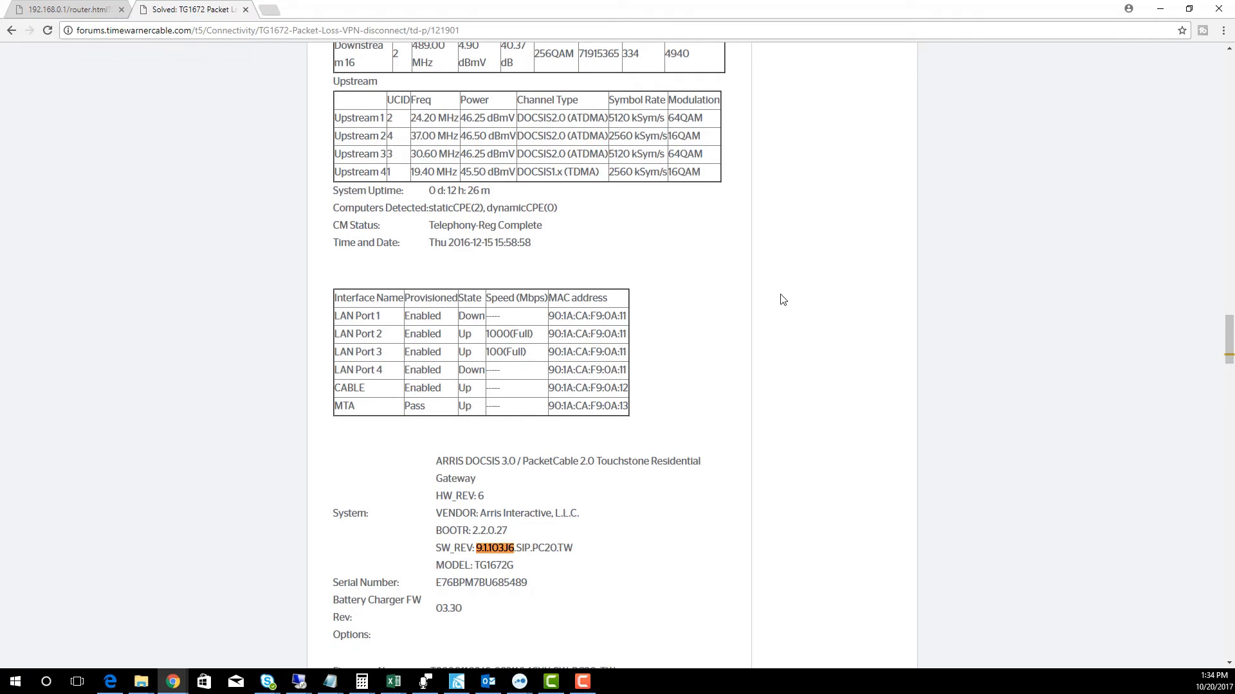
{"action": "scroll", "scroll_direction": "down", "scroll_amount": 3}
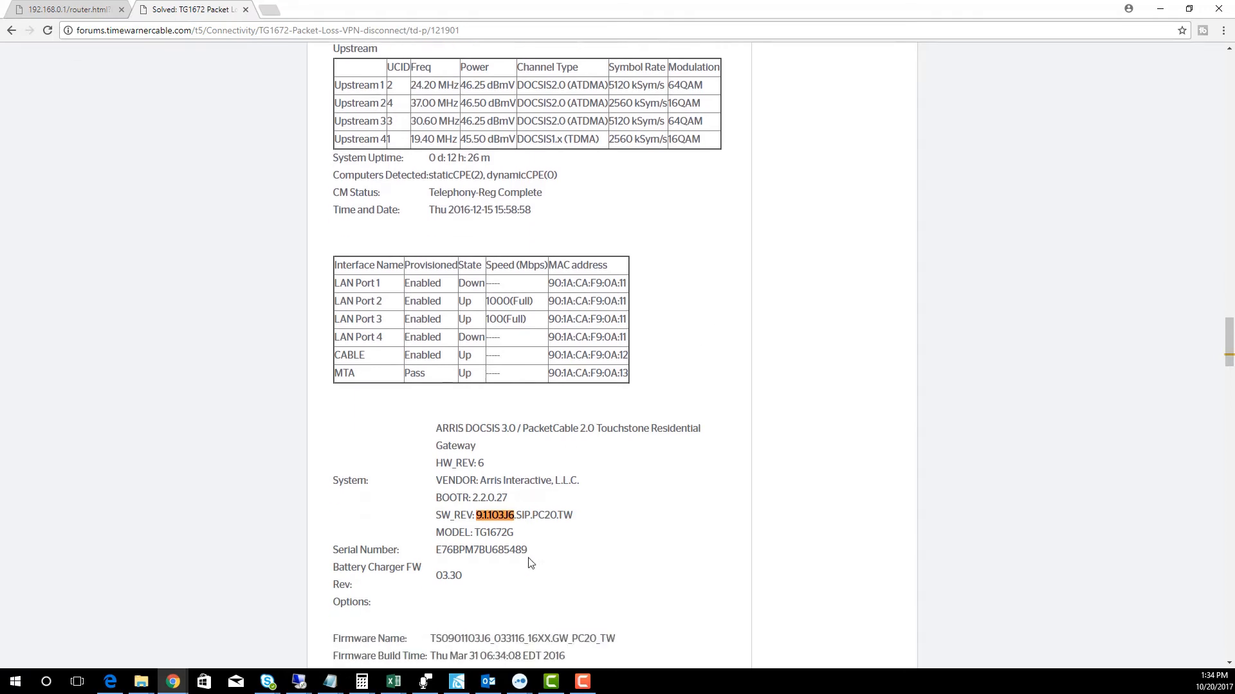
{"action": "scroll", "scroll_direction": "down", "scroll_amount": 3}
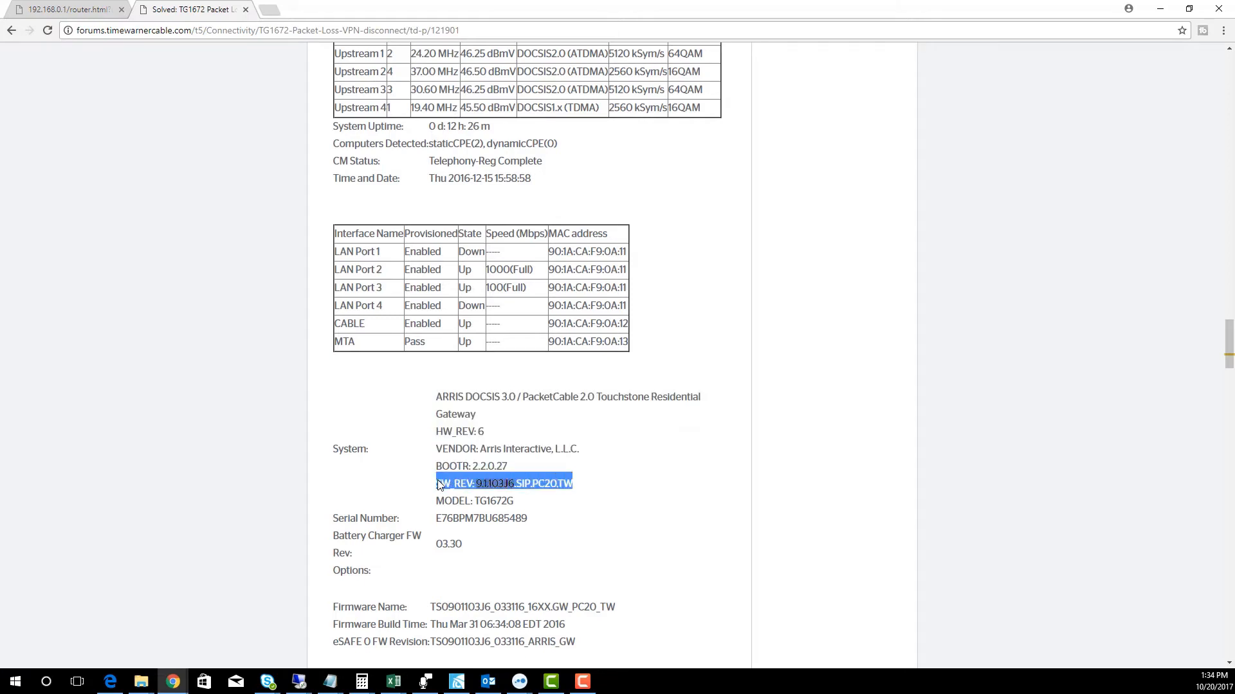
{"action": "mouse_move", "coordinate": [790, 449]}
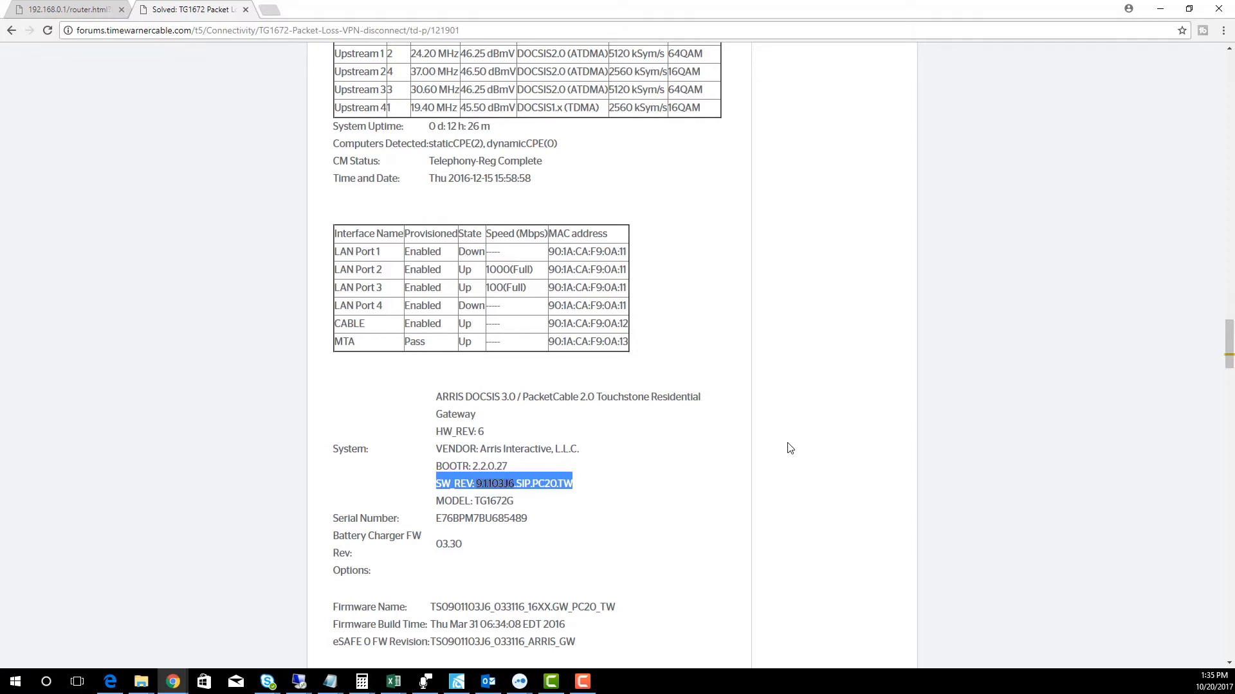
{"action": "mouse_move", "coordinate": [4, 47]}
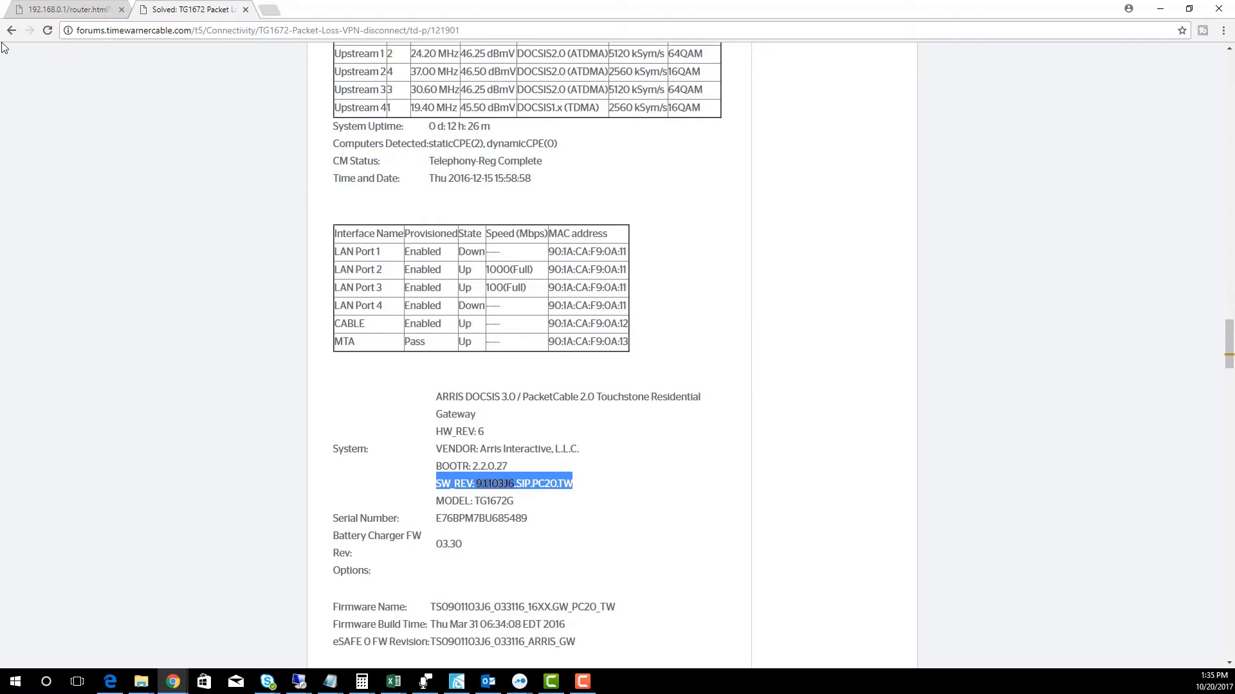
{"action": "mouse_move", "coordinate": [13, 30]}
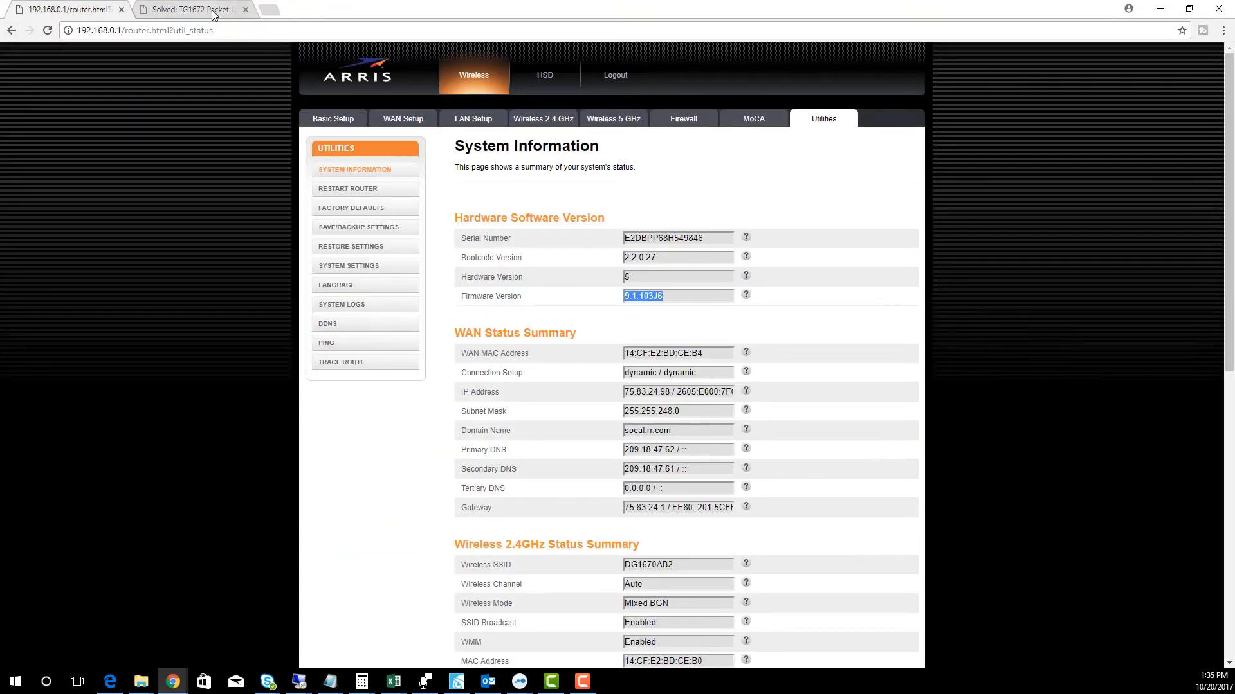
{"action": "left_click", "coordinate": [193, 10]}
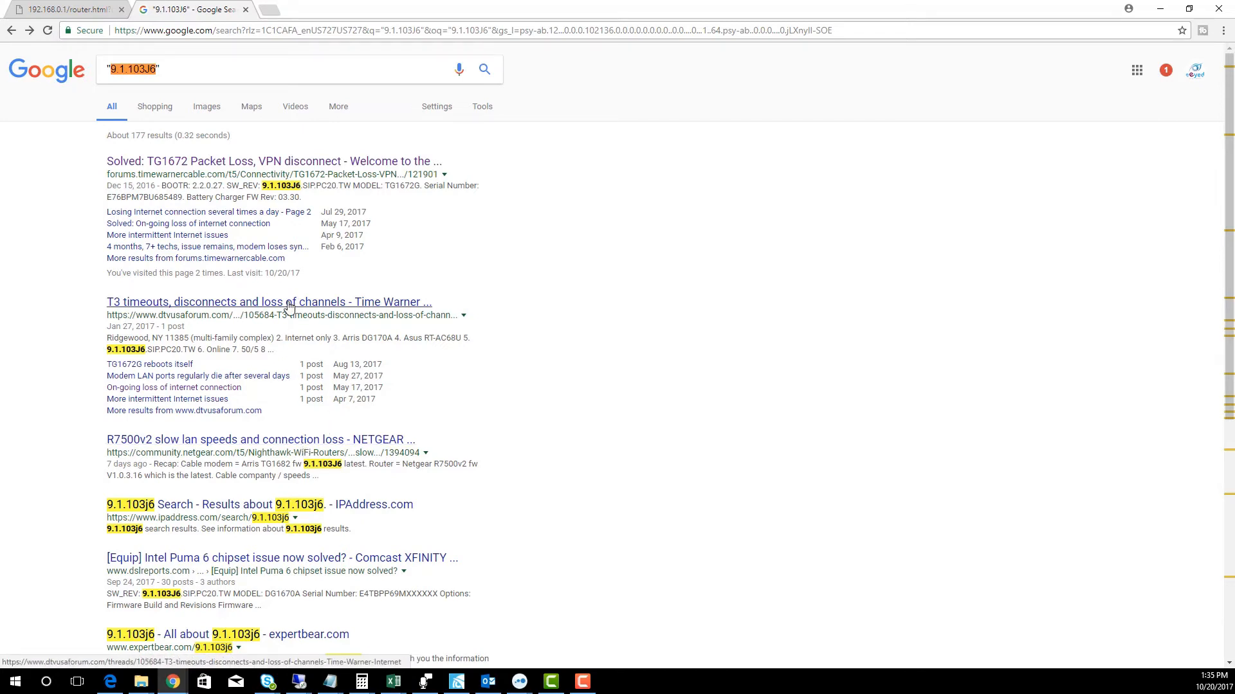
{"action": "mouse_move", "coordinate": [277, 316]}
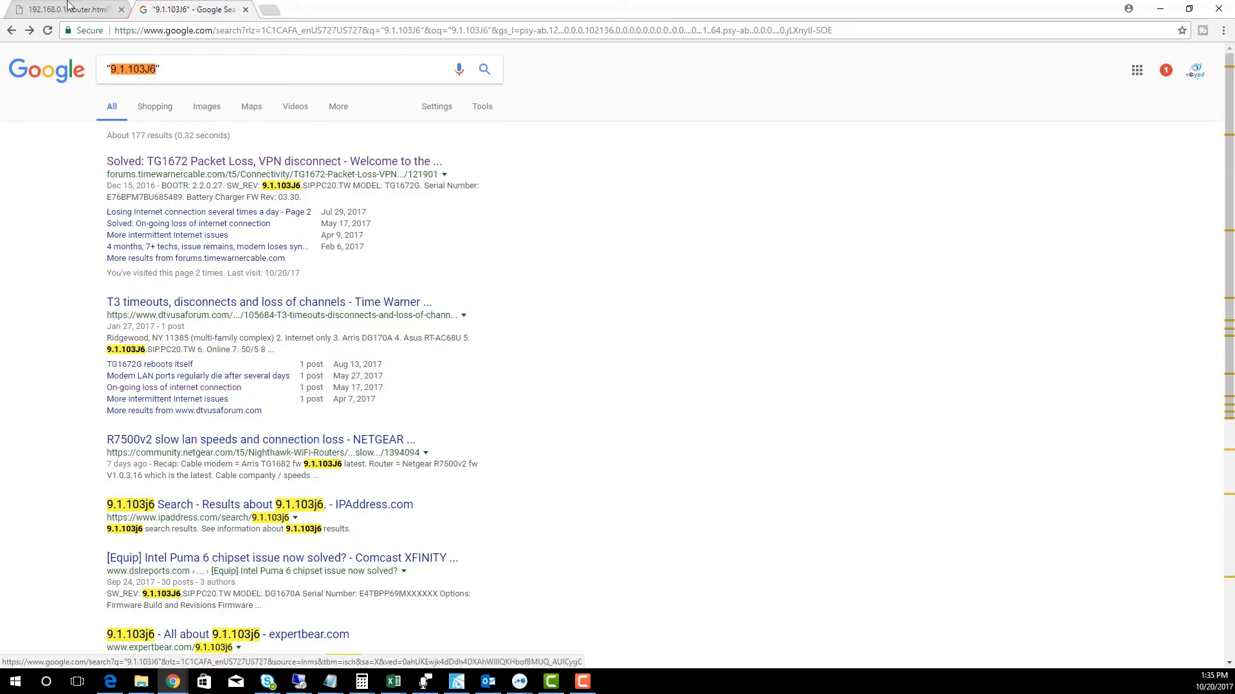
{"action": "left_click", "coordinate": [59, 10]}
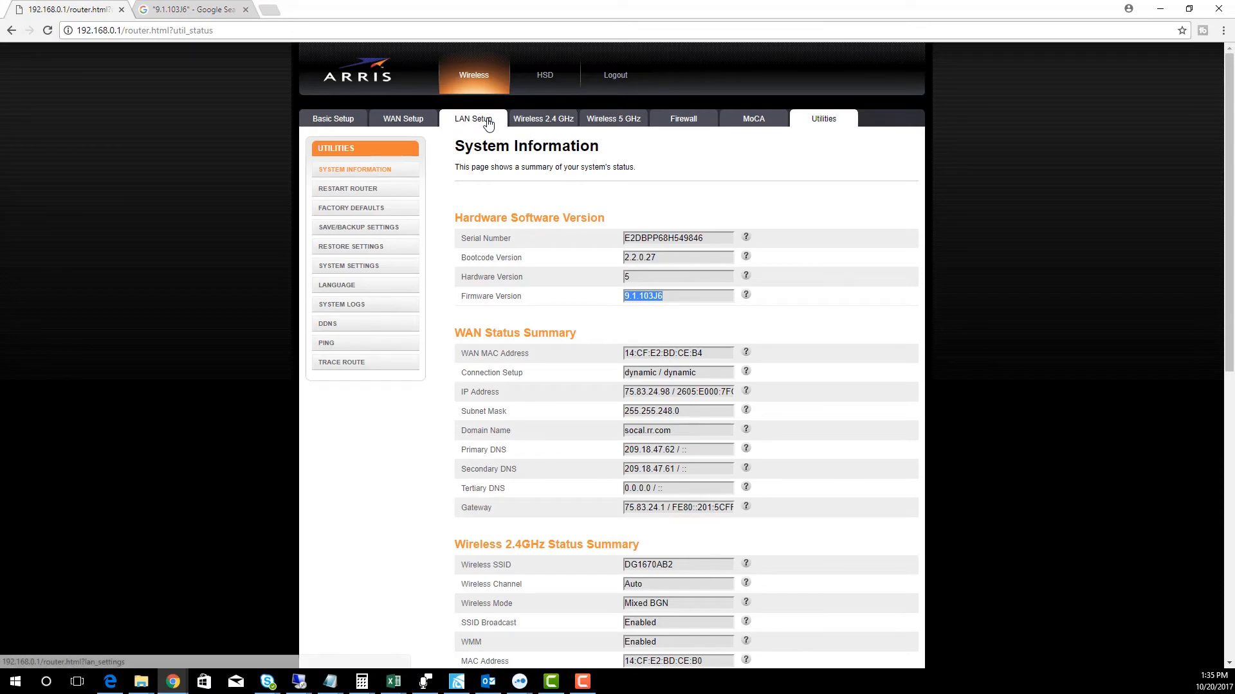
Disable 2.4 GHz wireless, accept the WPS alert, and keep WPA2-PSK (AES) security
{"action": "left_click", "coordinate": [543, 119]}
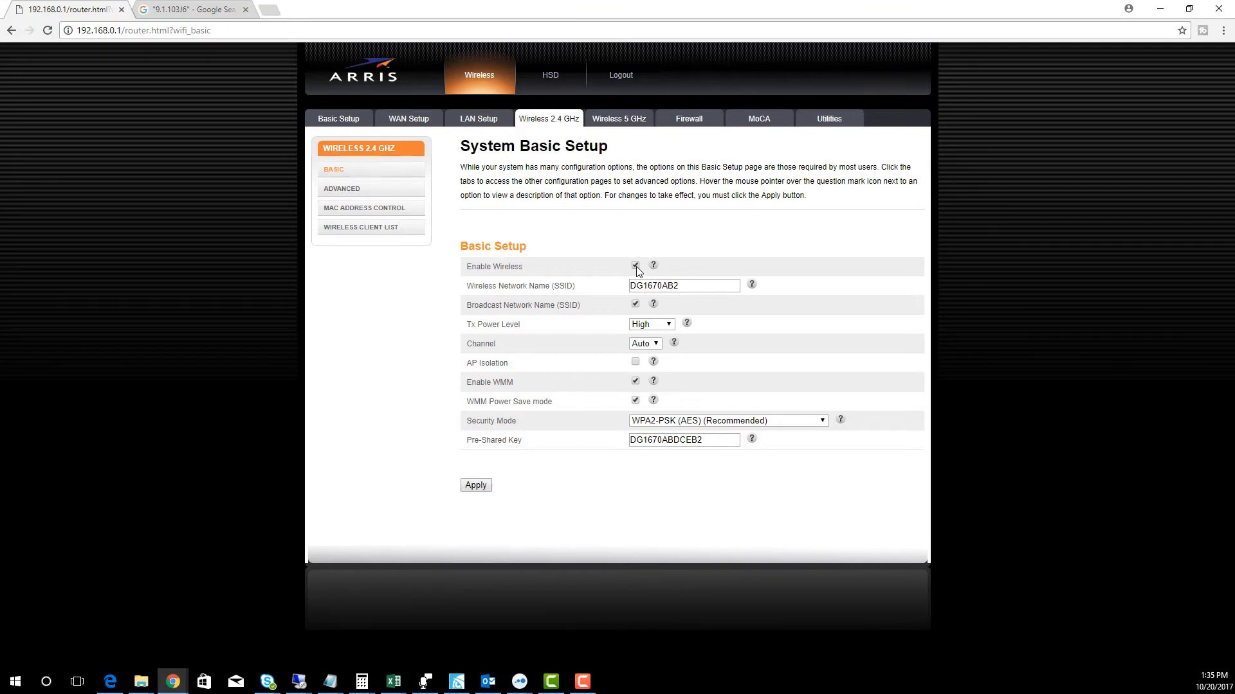
{"action": "left_click", "coordinate": [635, 266]}
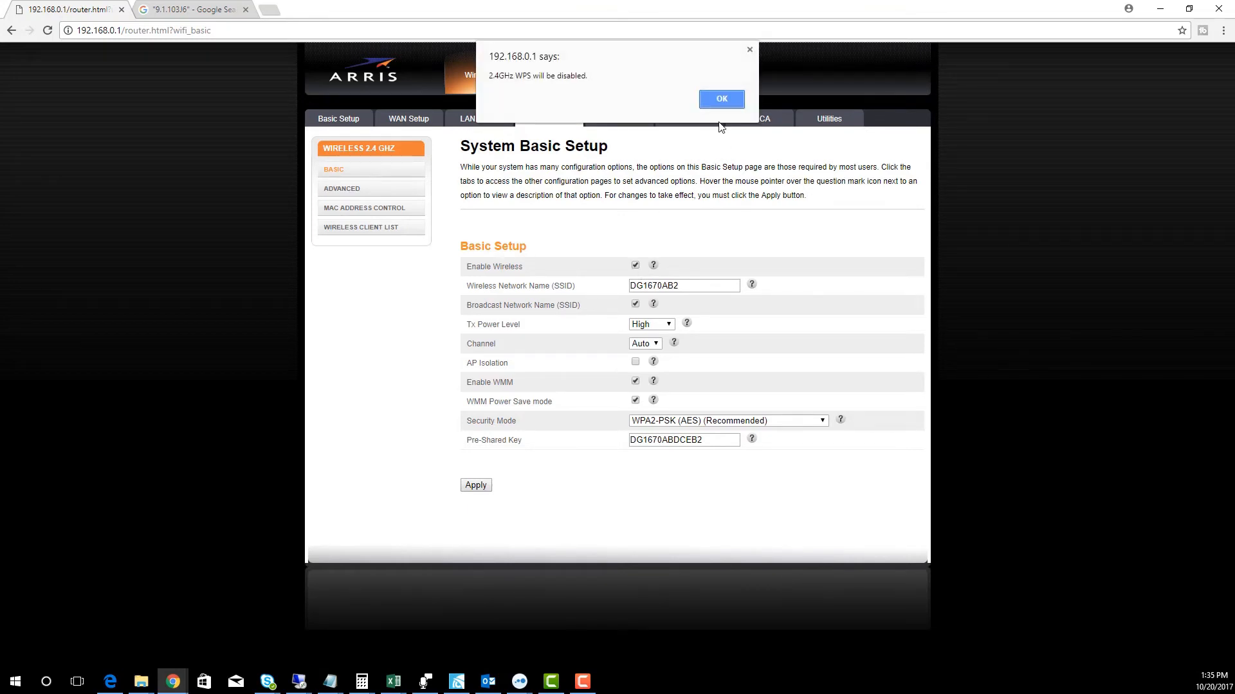
{"action": "left_click", "coordinate": [720, 98]}
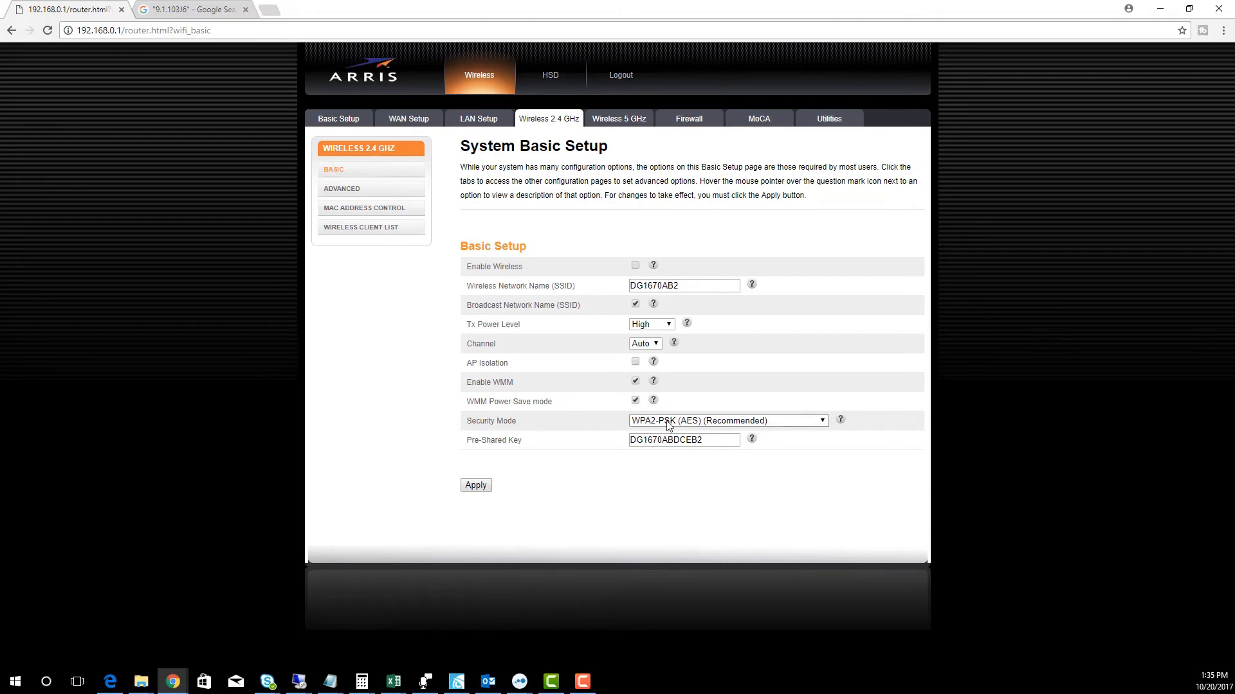
{"action": "left_click", "coordinate": [726, 421]}
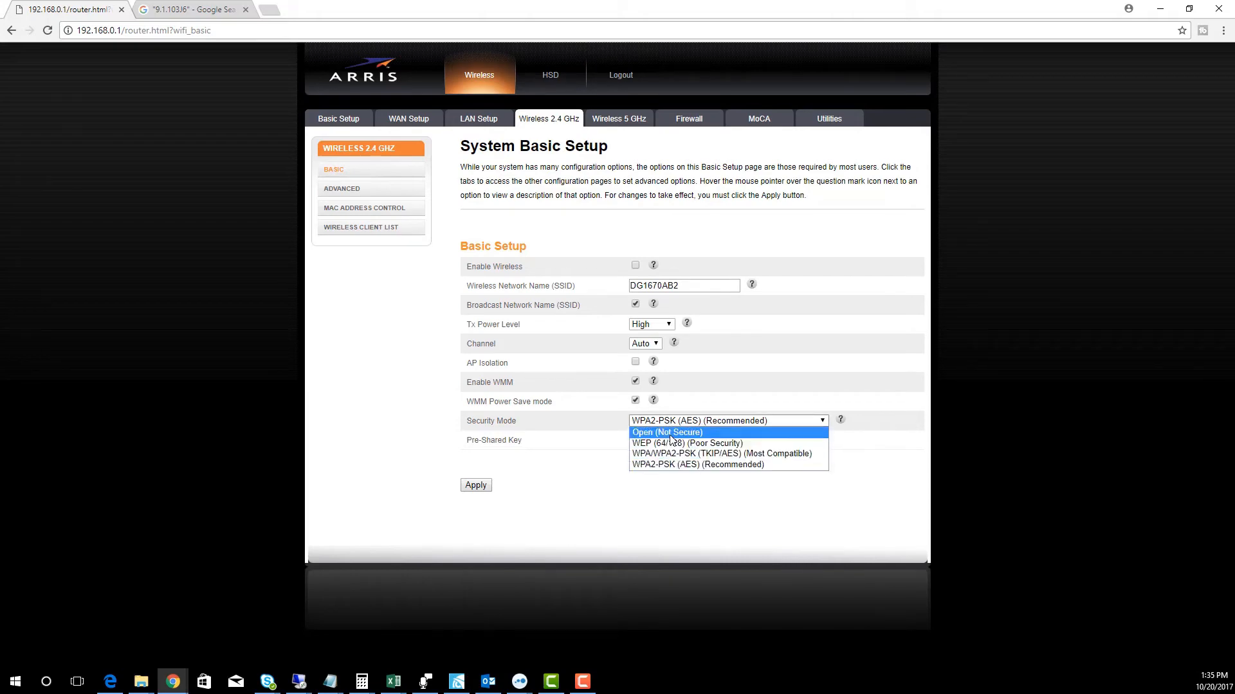
{"action": "mouse_move", "coordinate": [677, 464]}
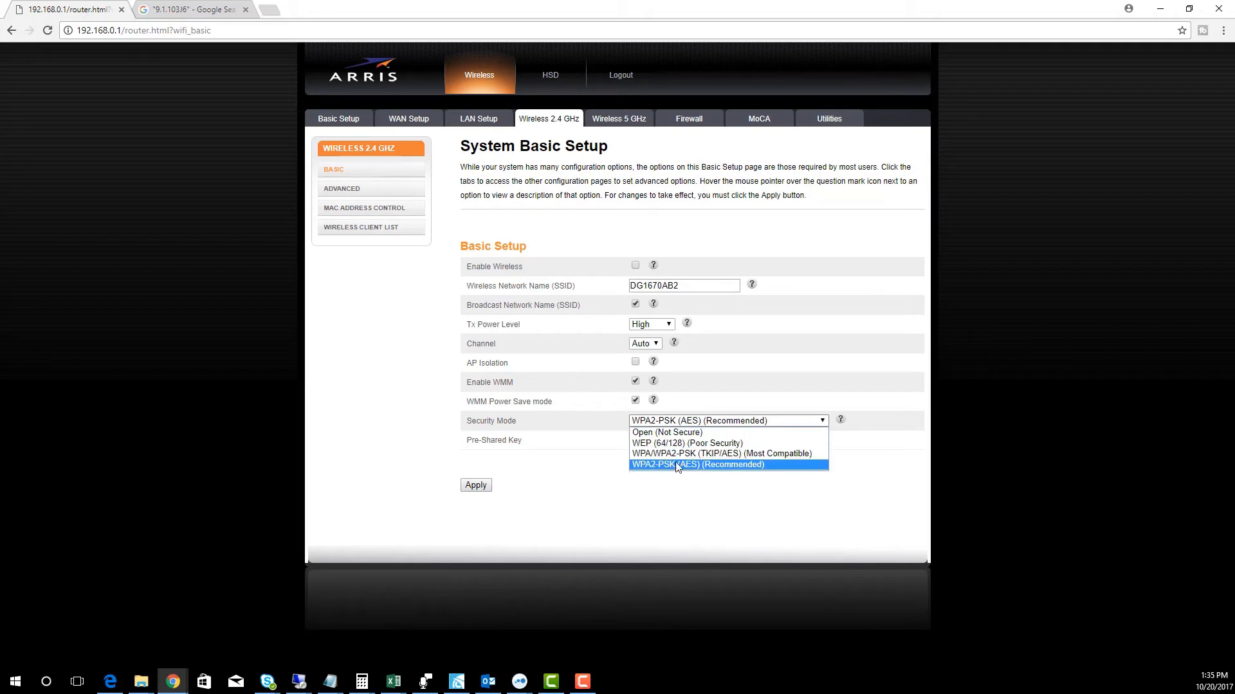
{"action": "mouse_move", "coordinate": [674, 443]}
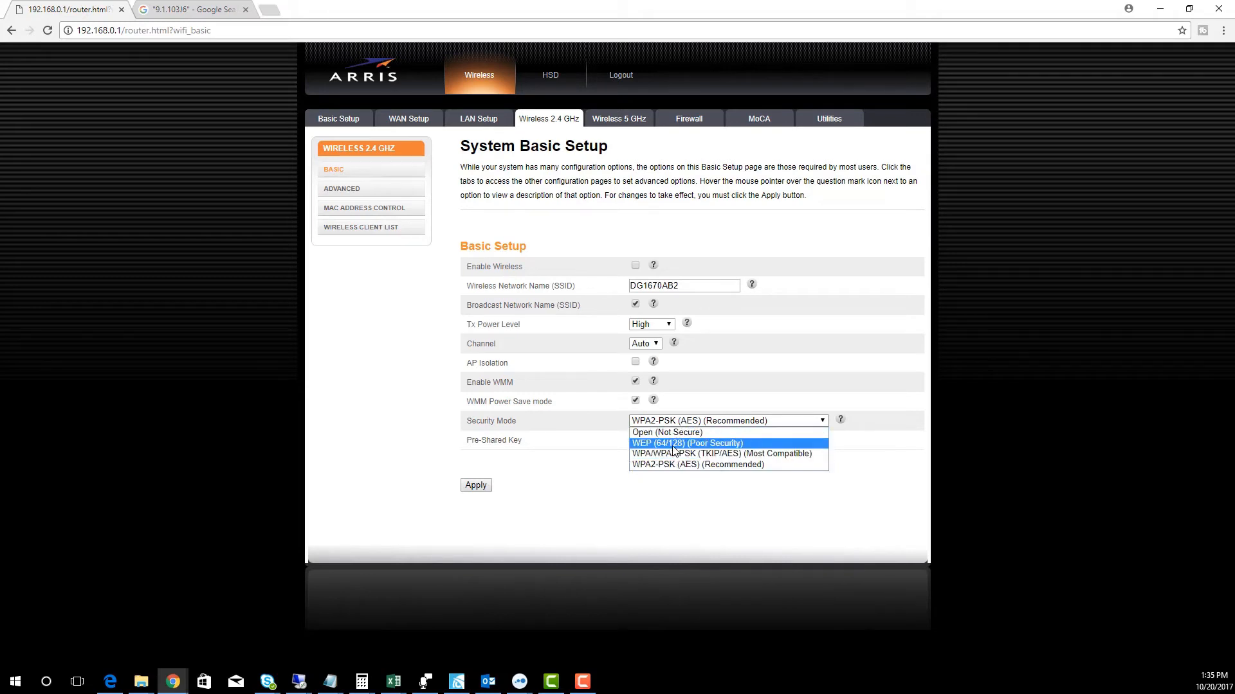
{"action": "mouse_move", "coordinate": [679, 453]}
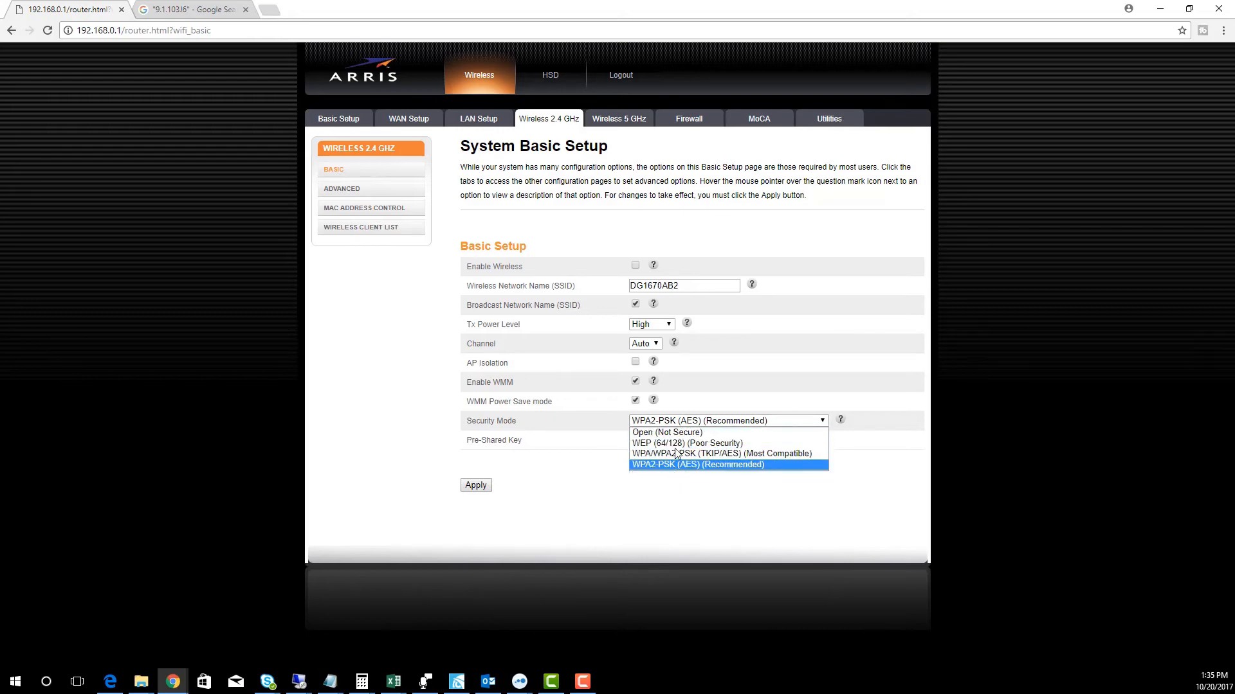
{"action": "mouse_move", "coordinate": [686, 443]}
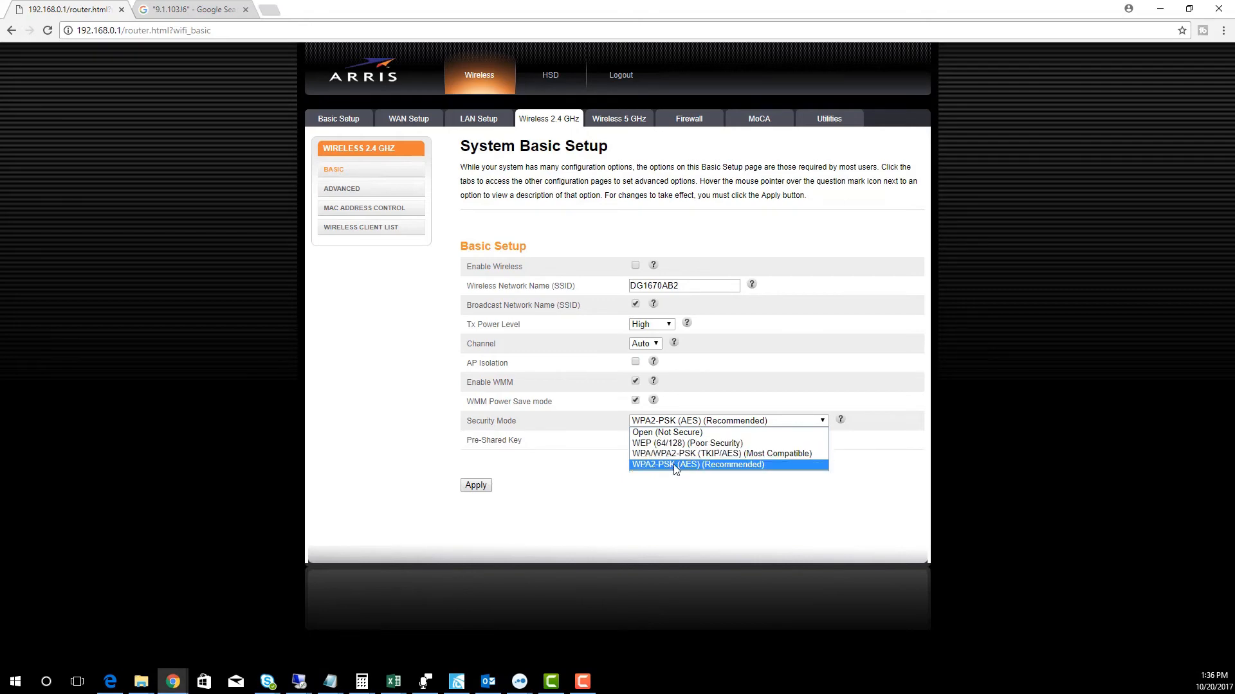
{"action": "left_click", "coordinate": [675, 465]}
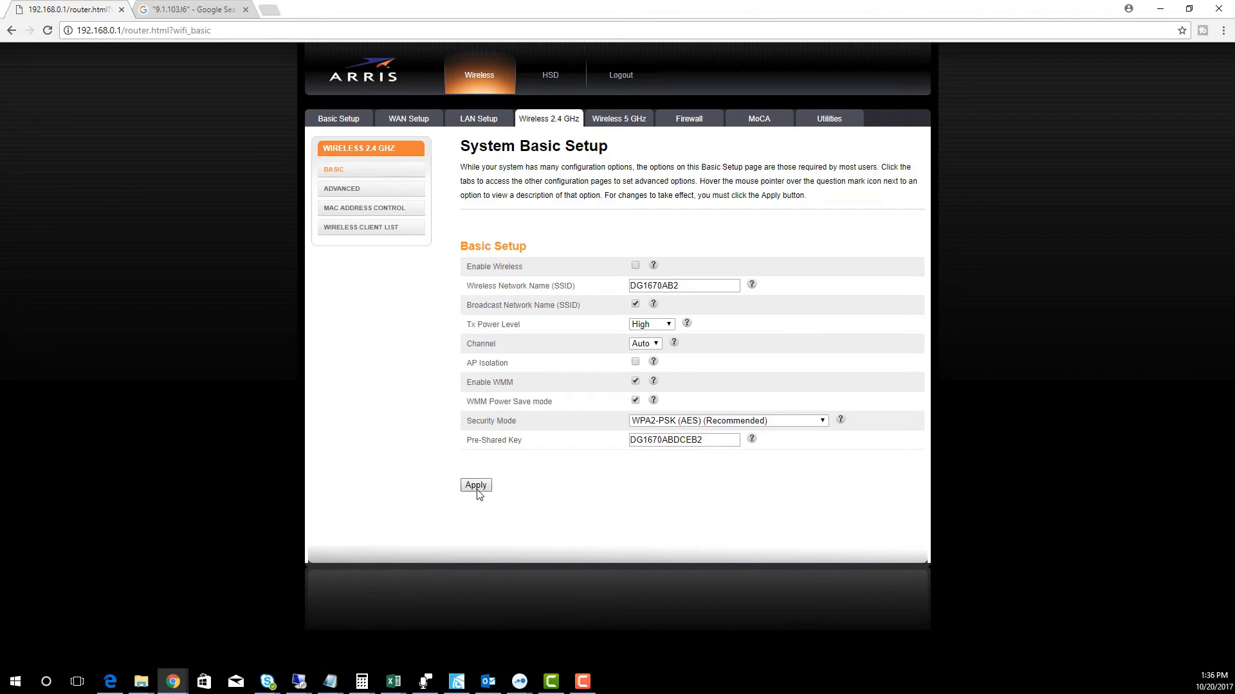
Apply the 2.4 GHz shutdown and go to the Wireless 5 GHz basic setup page
{"action": "left_click", "coordinate": [475, 484]}
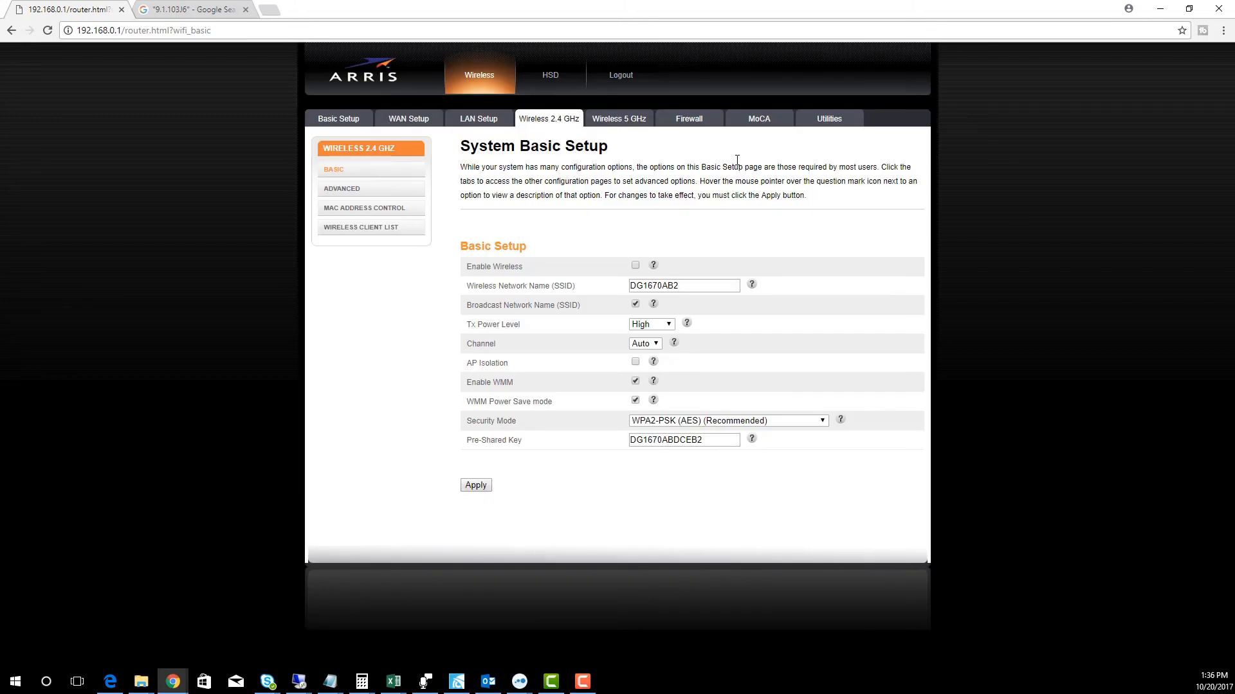
{"action": "left_click", "coordinate": [619, 119]}
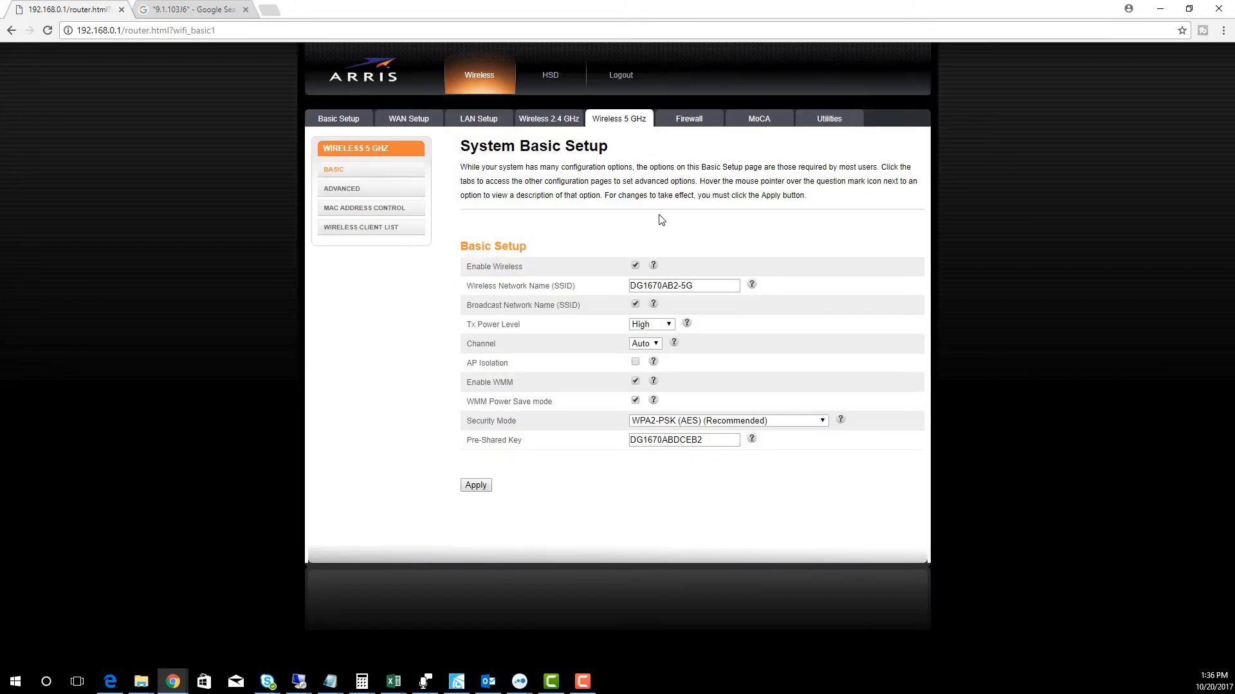
Turn off 5 GHz wireless, accept the WPS alert, and apply the change
{"action": "left_click", "coordinate": [635, 265]}
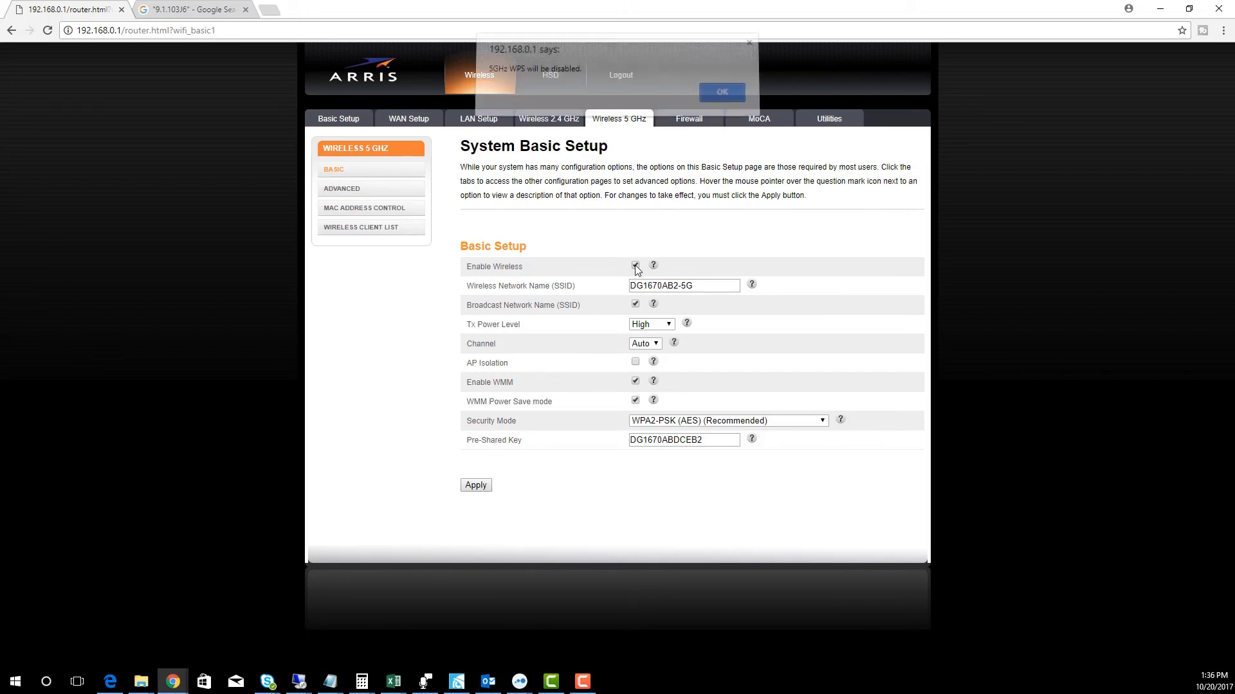
{"action": "left_click", "coordinate": [720, 91]}
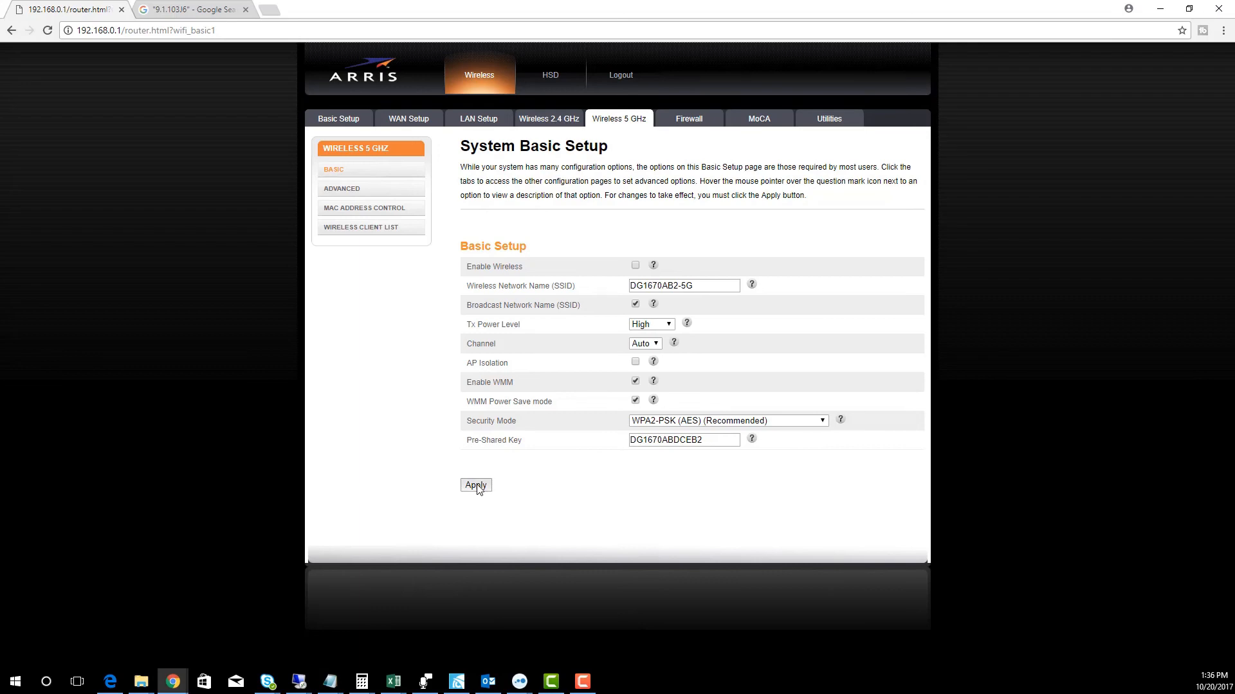
{"action": "left_click", "coordinate": [475, 484]}
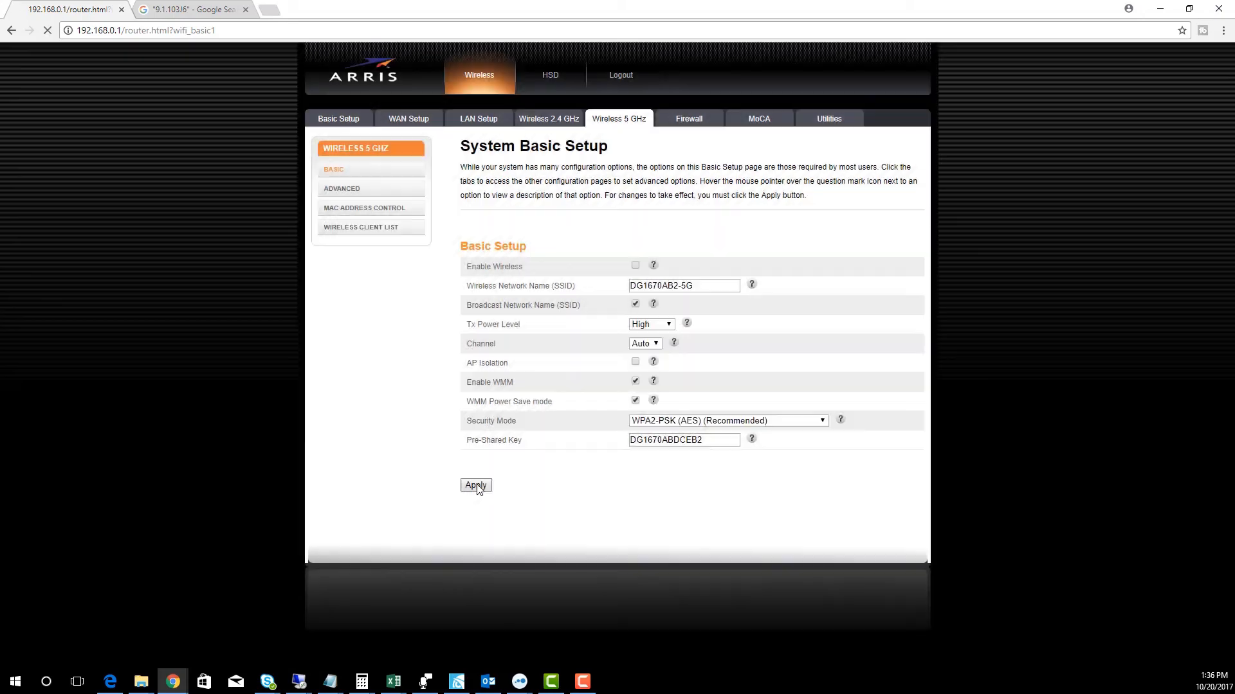
{"action": "left_click", "coordinate": [476, 485]}
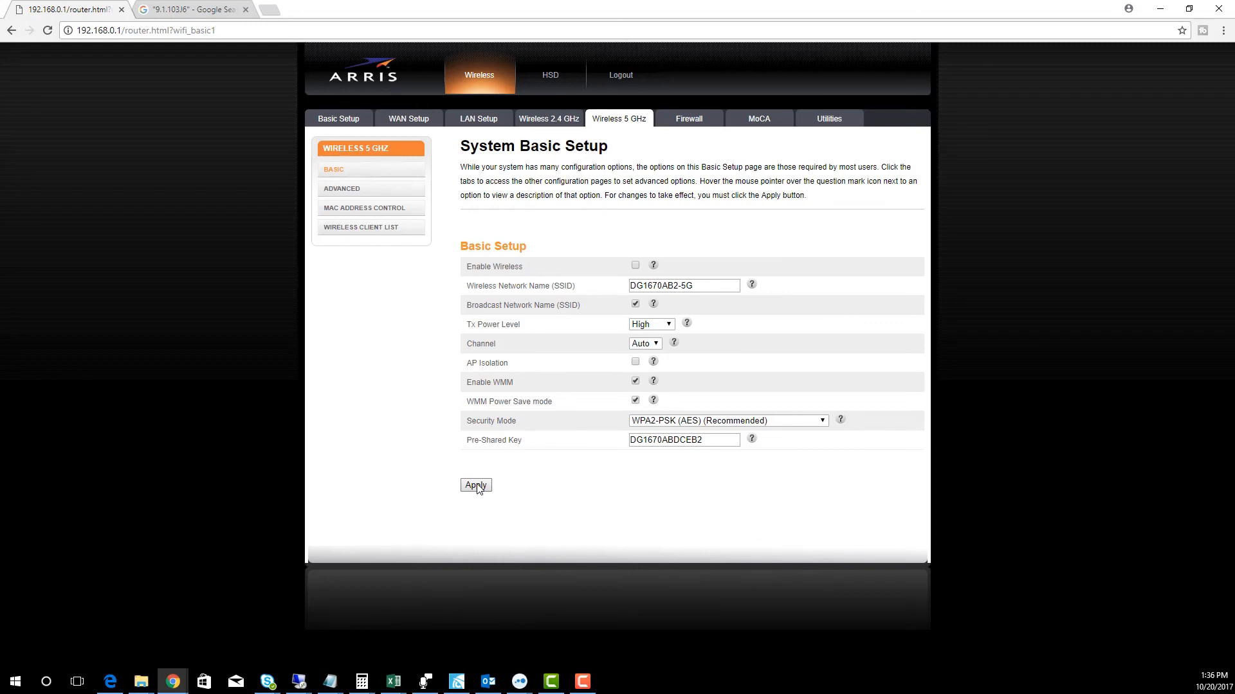
{"action": "left_click", "coordinate": [474, 485]}
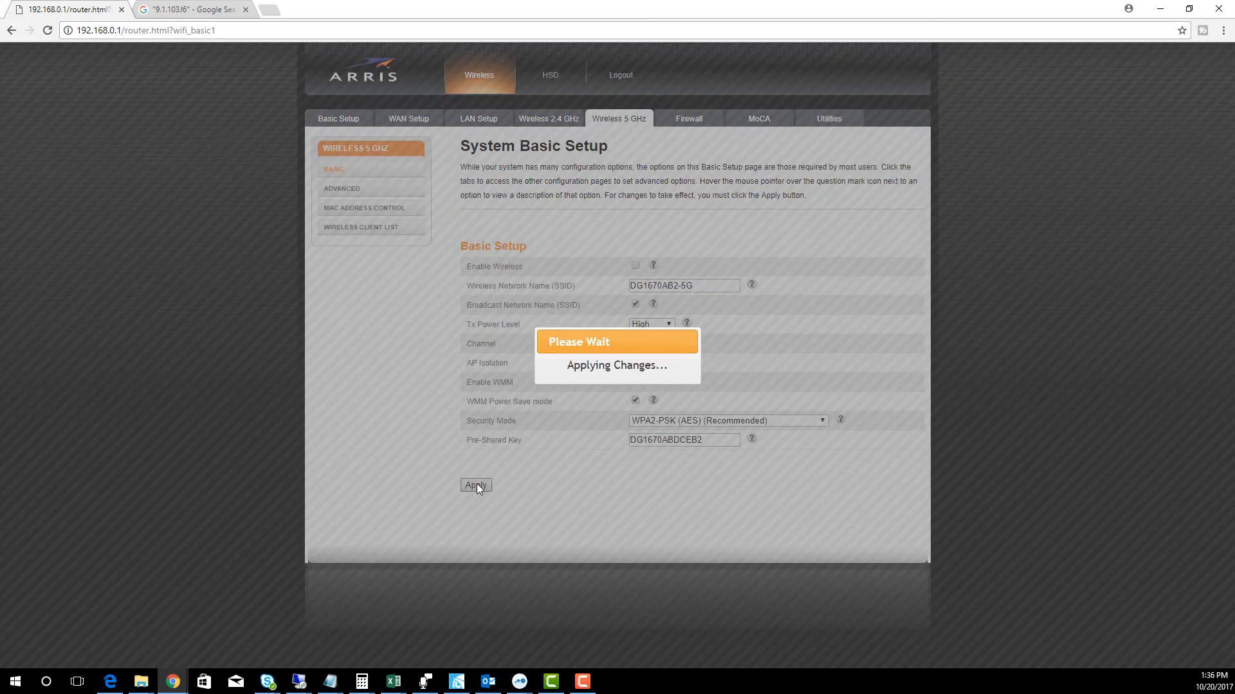